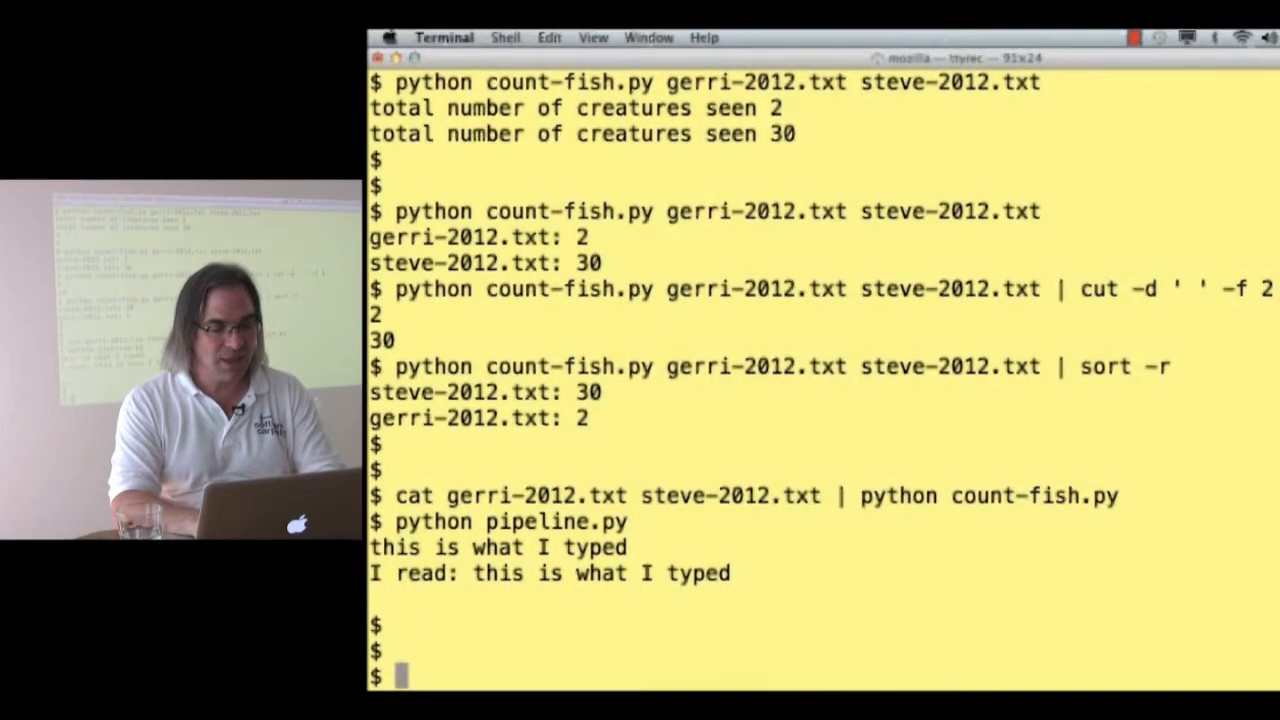
Run cat gerri-2012.txt | python pipeline.py to echo each line prefixed 'I read:'
{"action": "type", "text": "cat"}
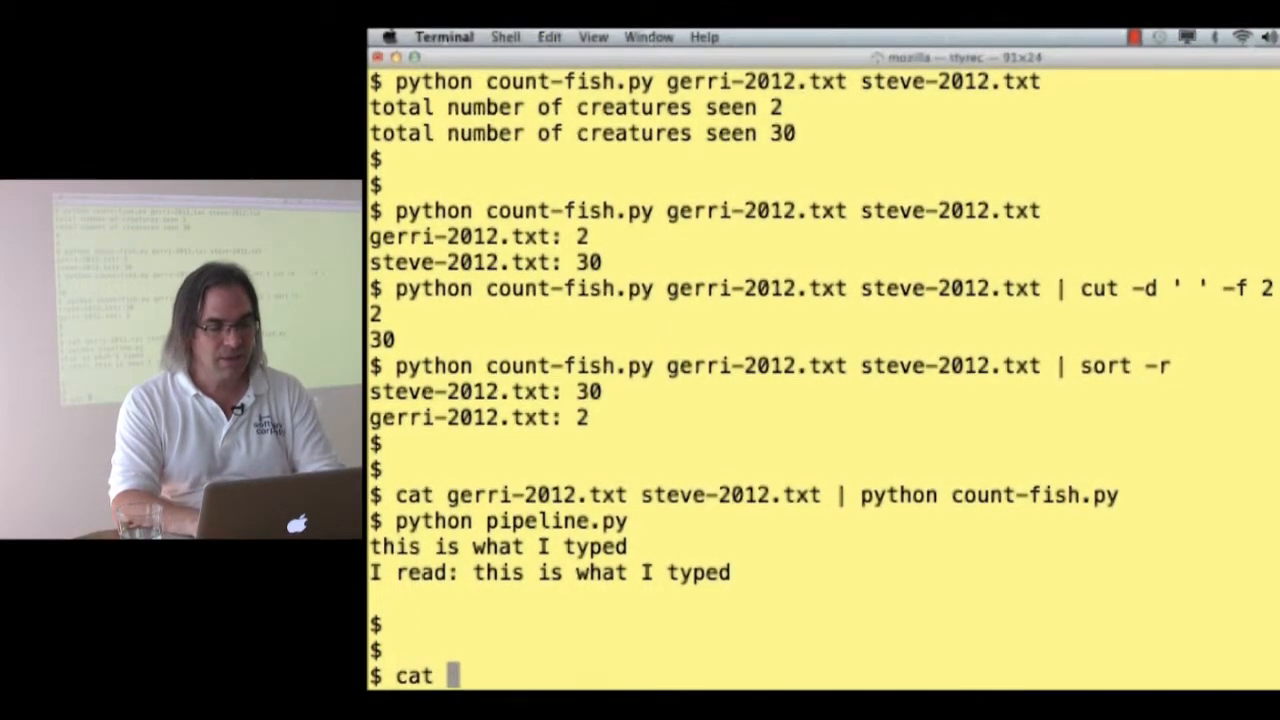
{"action": "type", "text": "gerri-2012.txt |"}
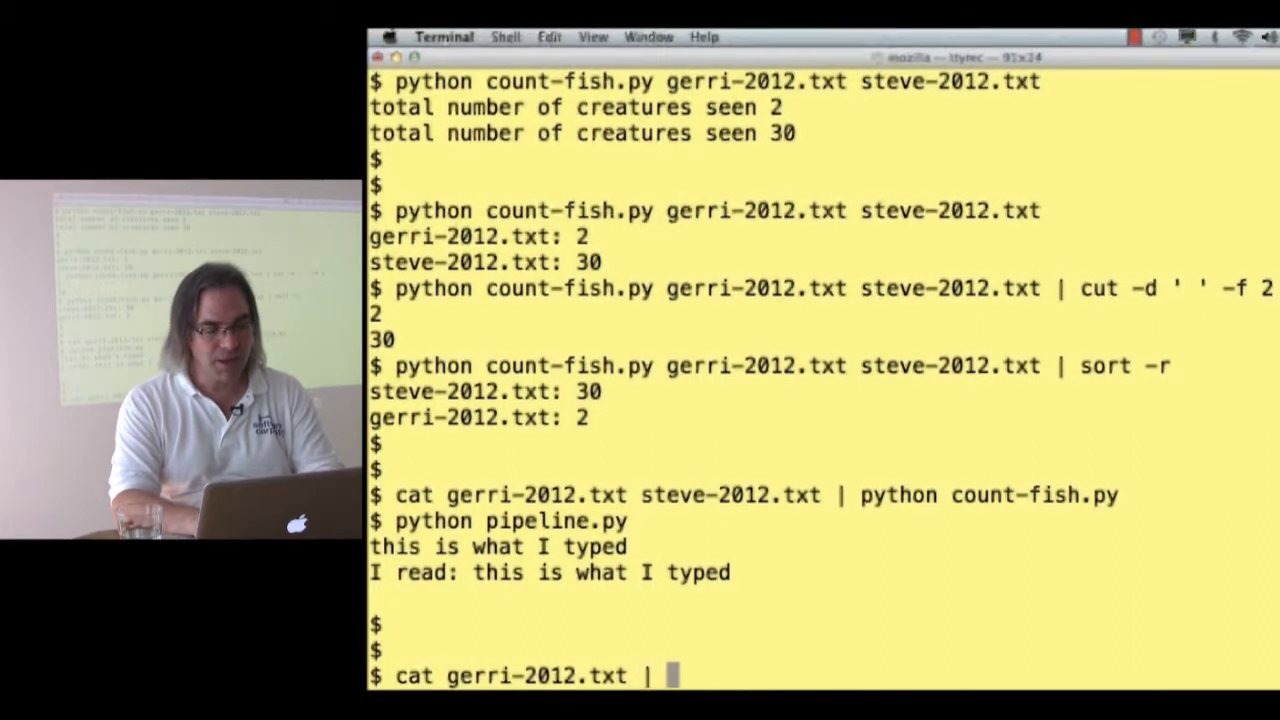
{"action": "type", "text": "python pipeline."}
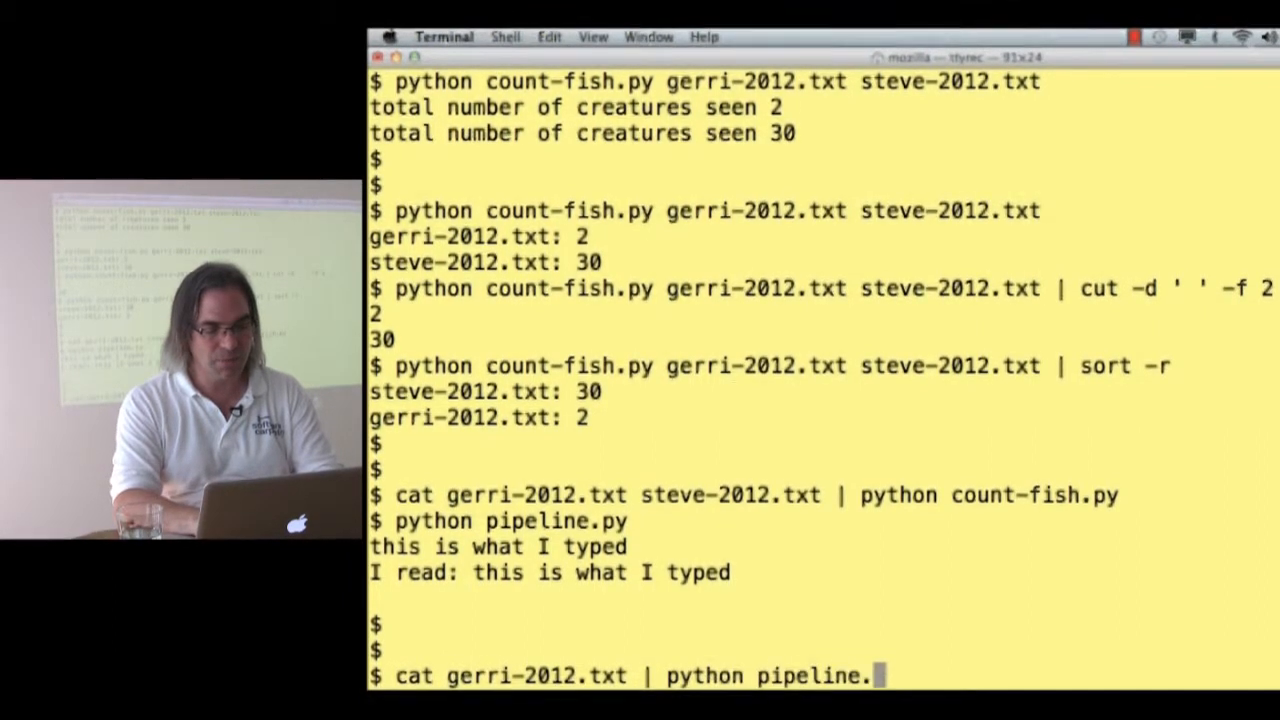
{"action": "type", "text": "py"}
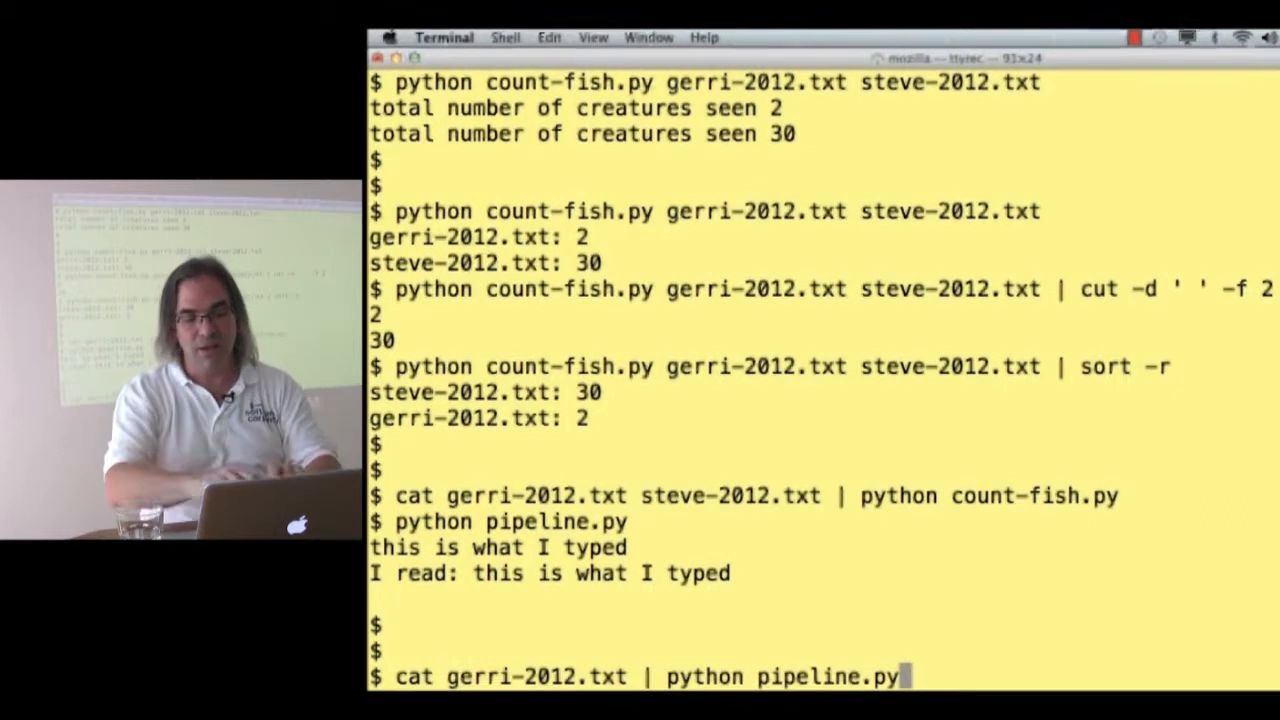
{"action": "key", "text": "Return"}
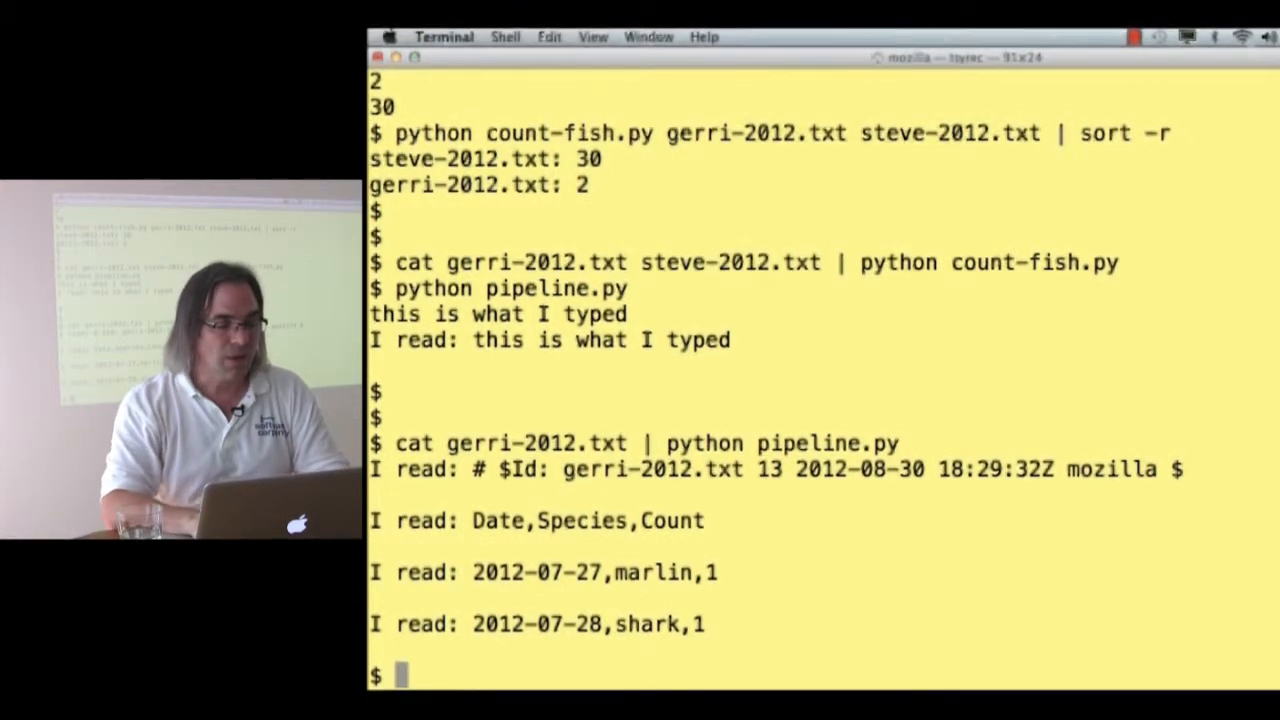
Run pipeline.py with gerri-2012.txt redirected as standard input
{"action": "type", "text": "python"}
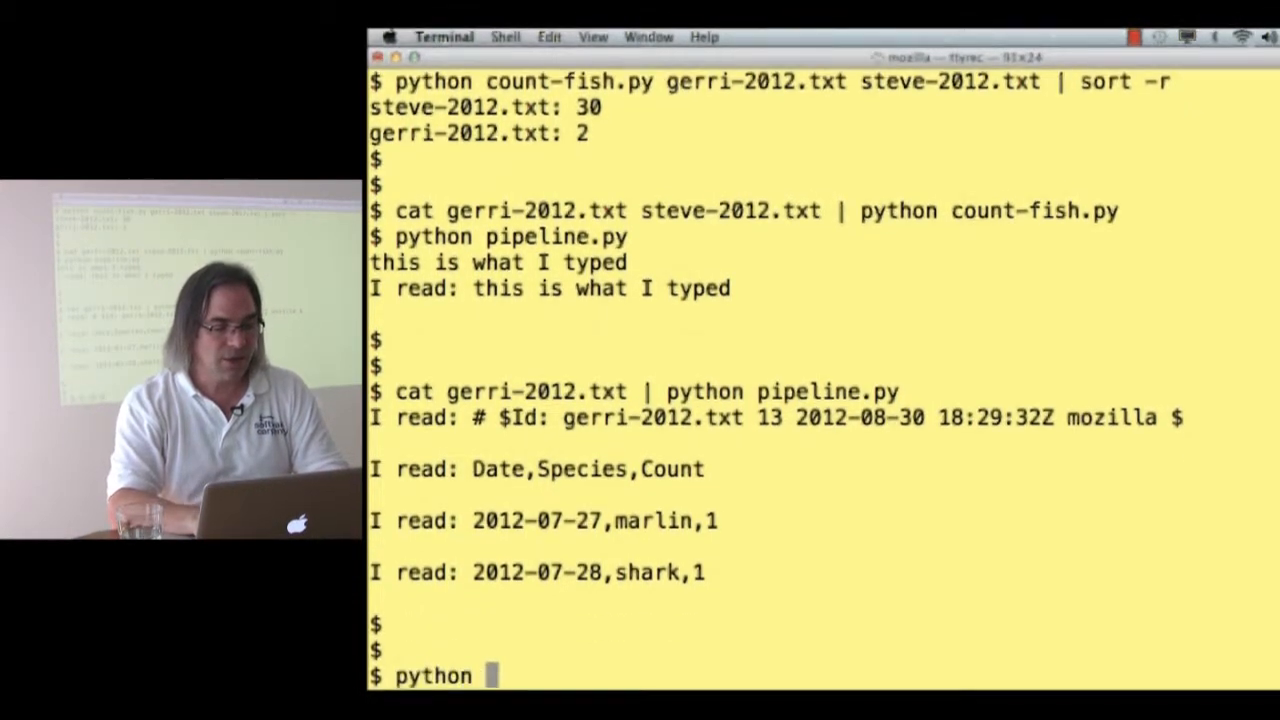
{"action": "type", "text": "pipeline.py"}
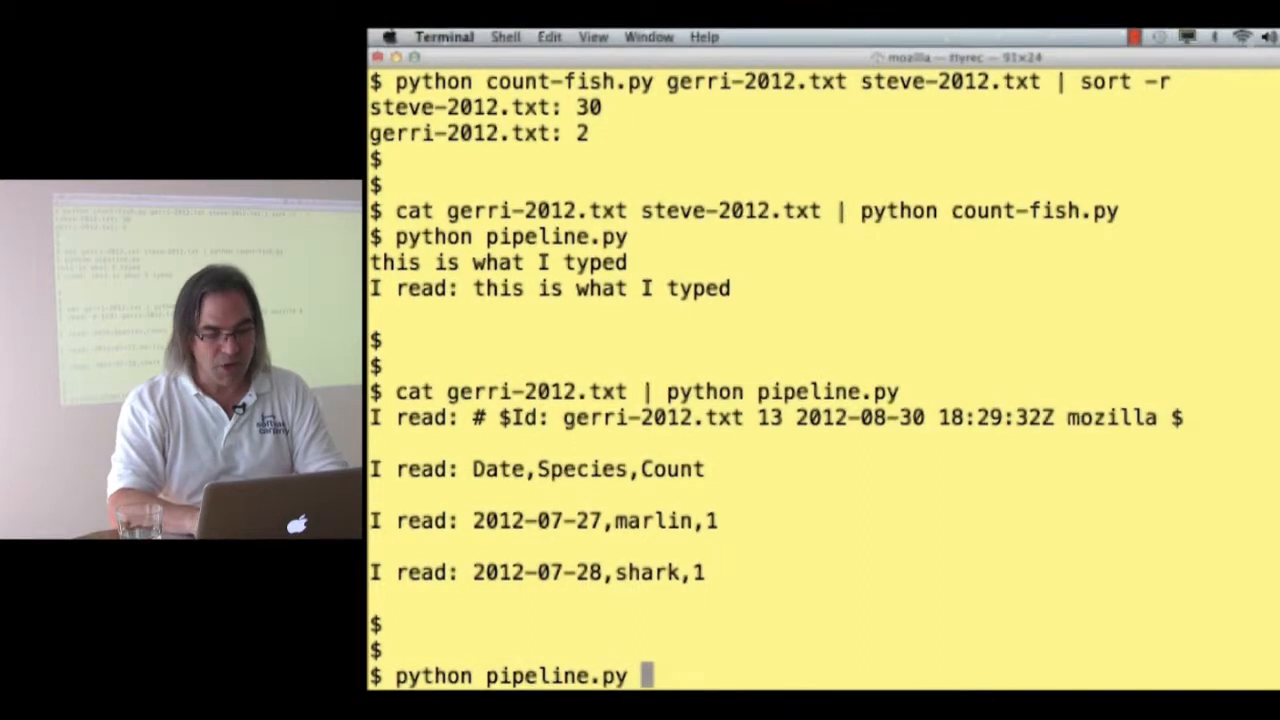
{"action": "type", "text": "< gerri-2012.txt"}
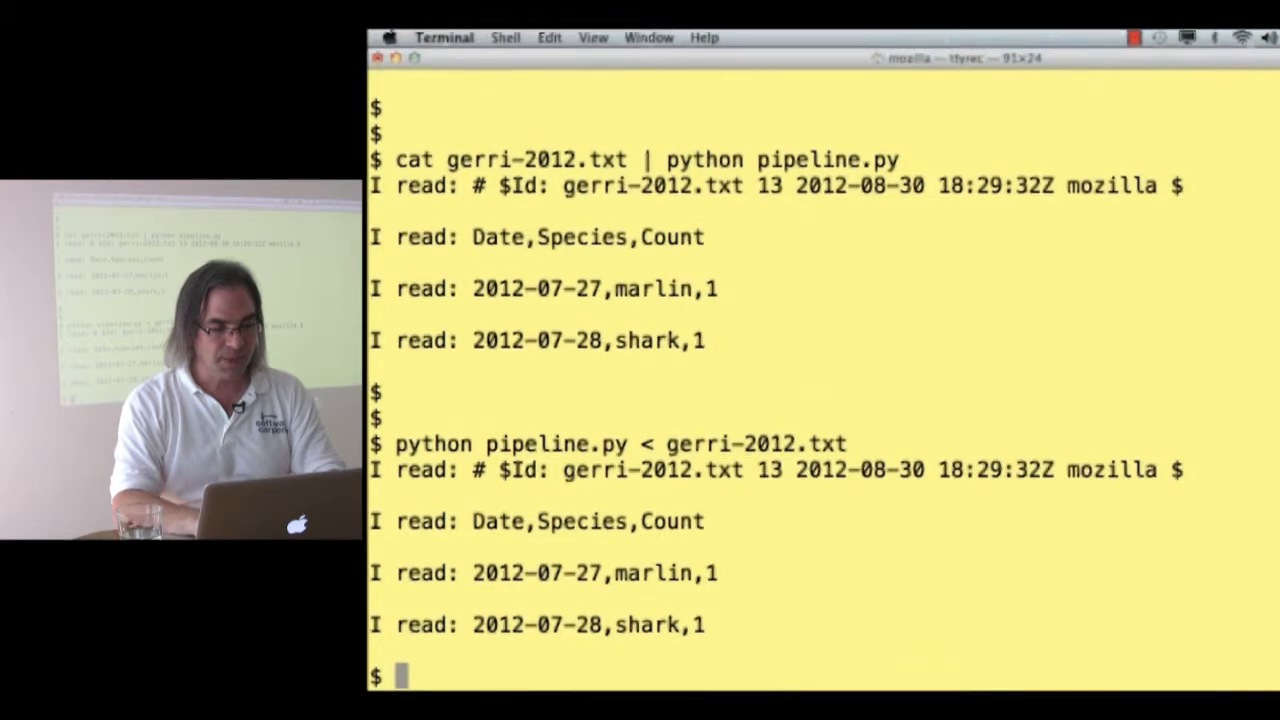
Redirect pipeline.py output into results.txt, view it with cat, and begin removing it
{"action": "type", "text": "python pipeline.py < gerri-2012.txt"}
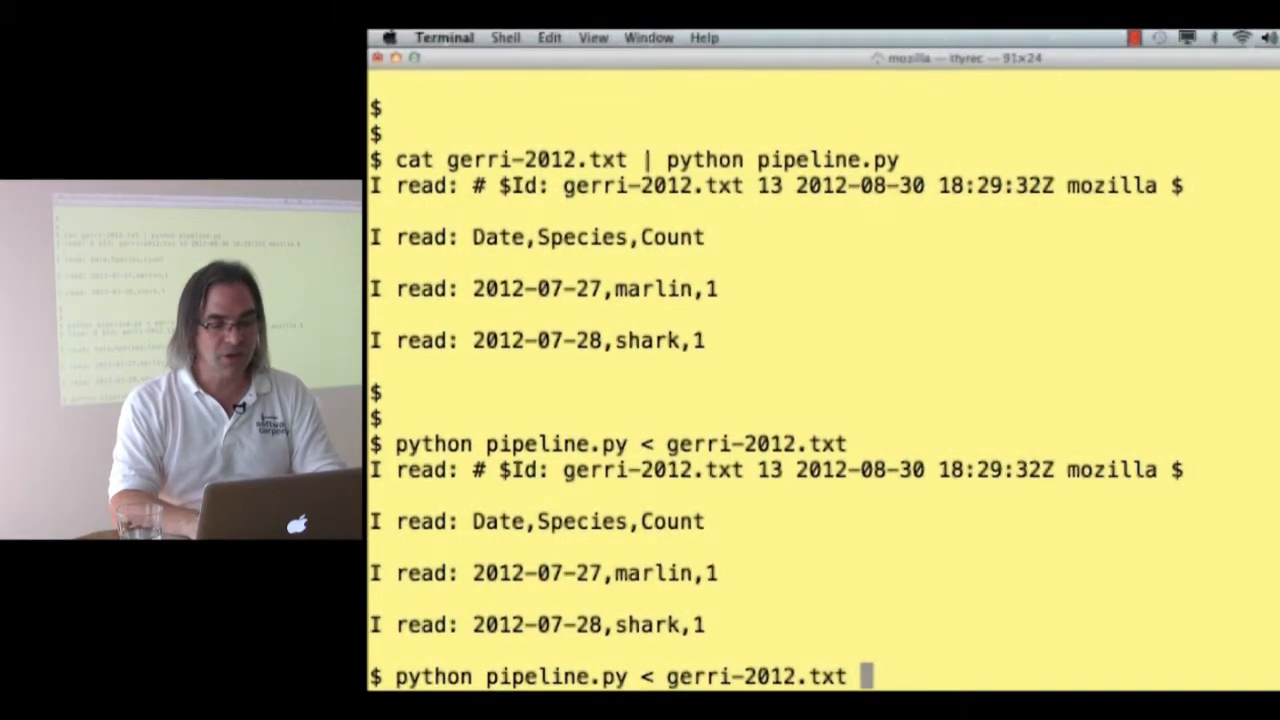
{"action": "type", "text": ">"}
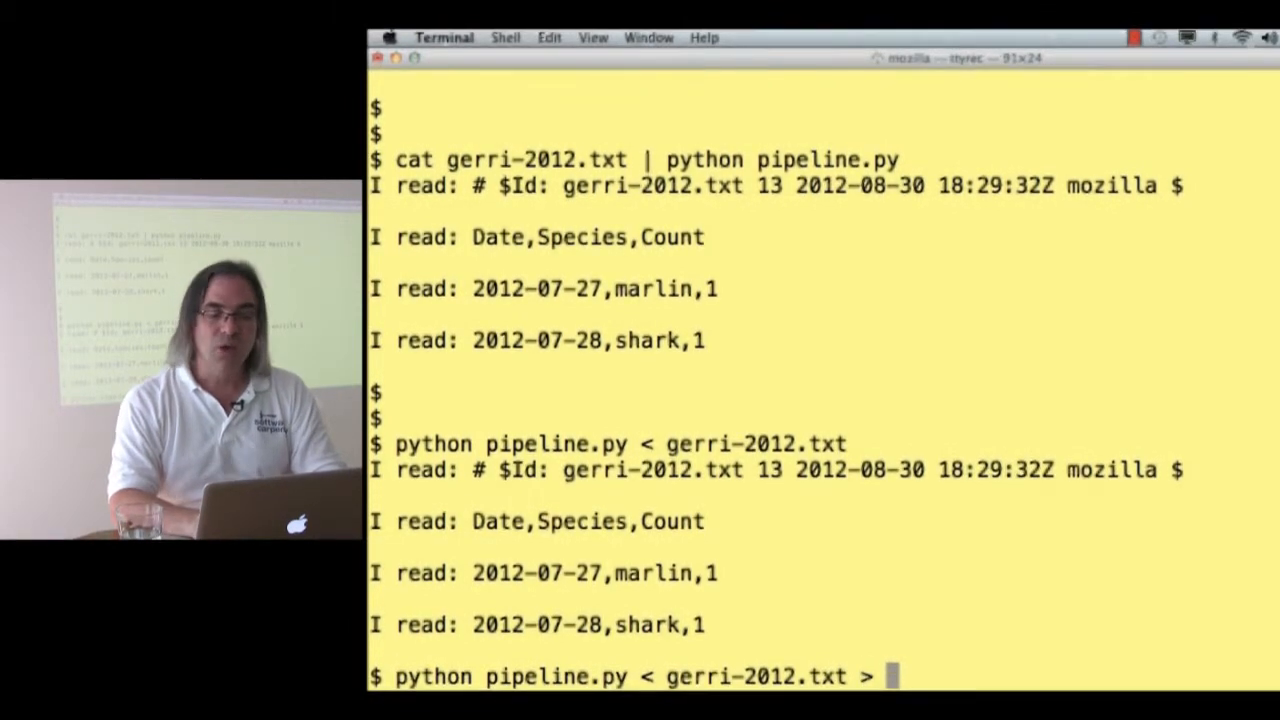
{"action": "type", "text": "results."}
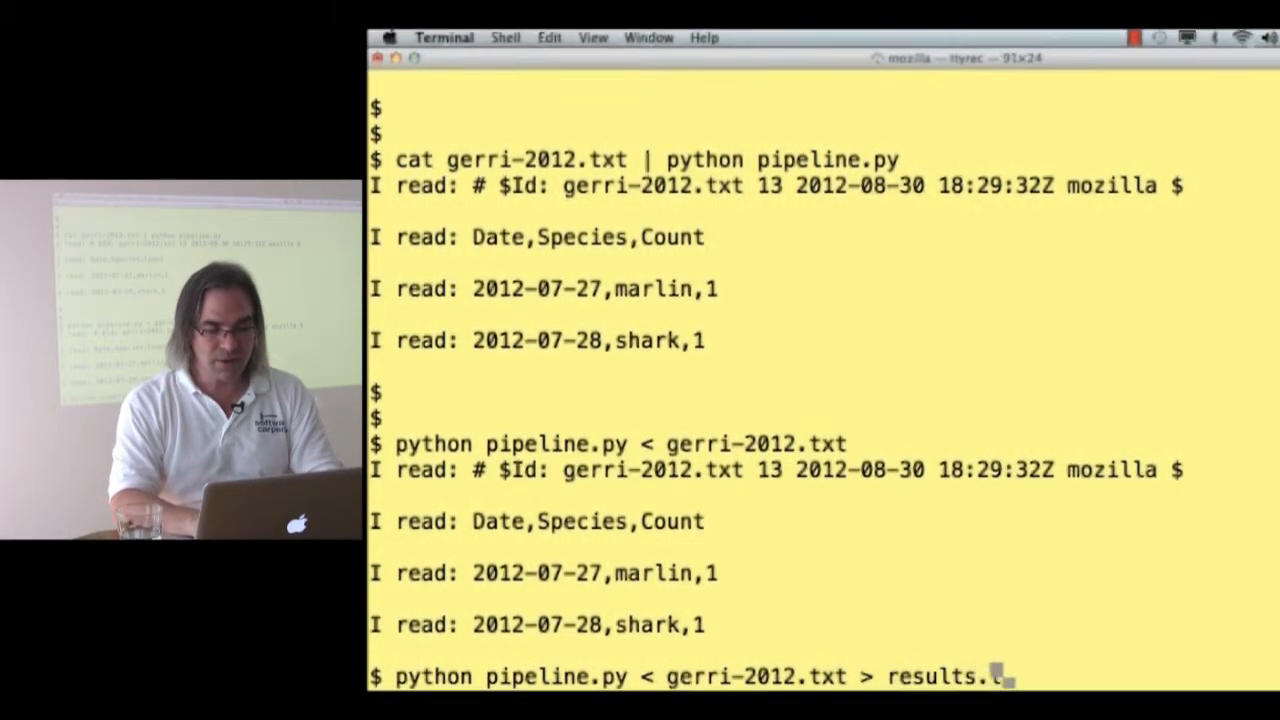
{"action": "type", "text": "txt"}
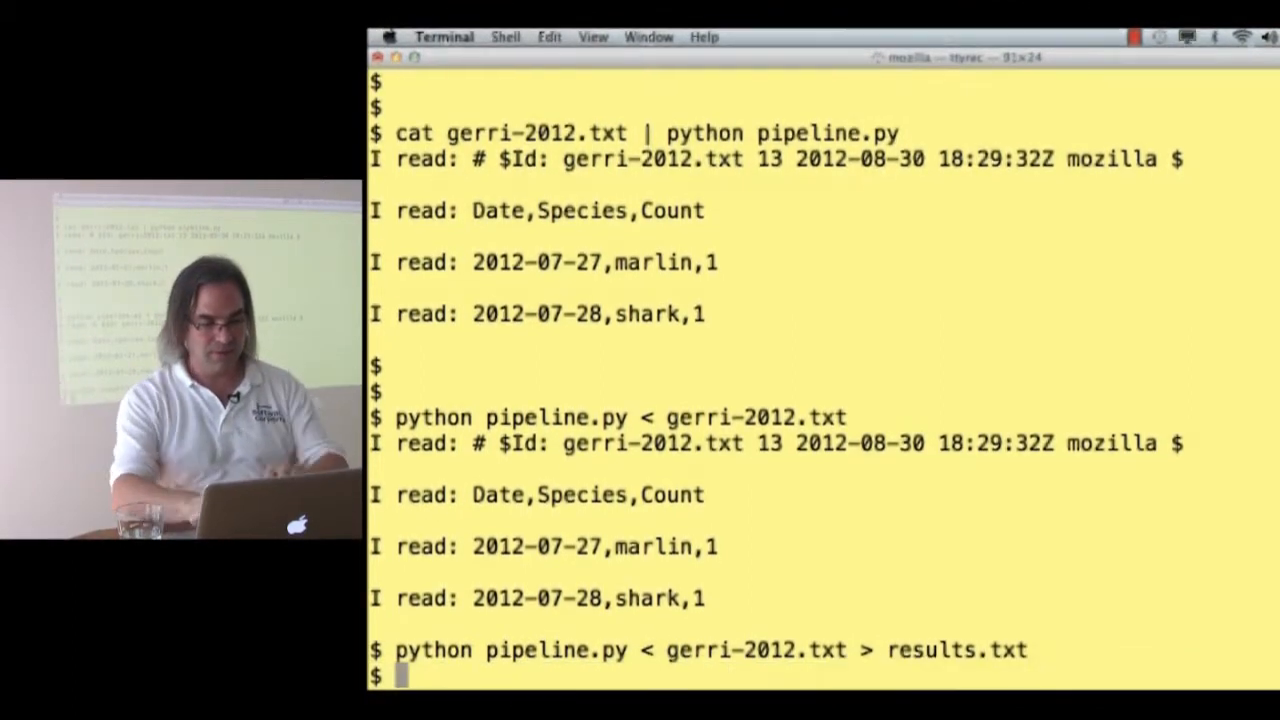
{"action": "type", "text": "cat results.txt"}
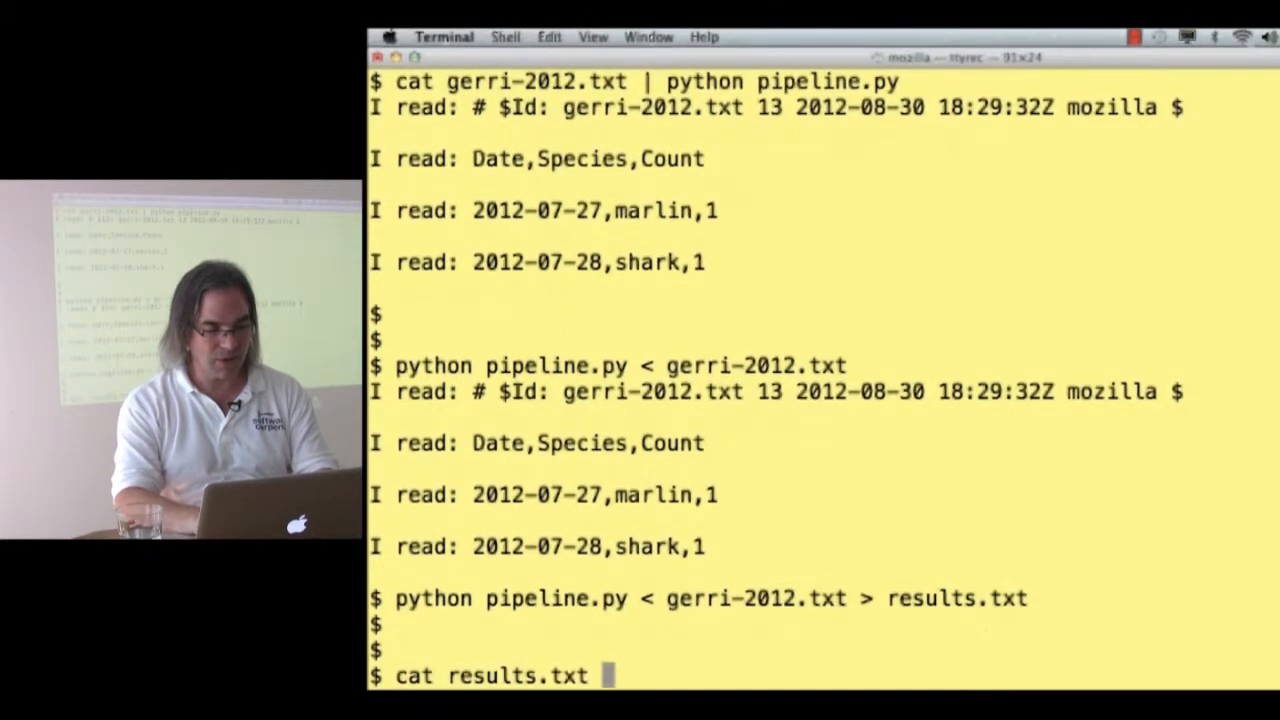
{"action": "type", "text": "rm"}
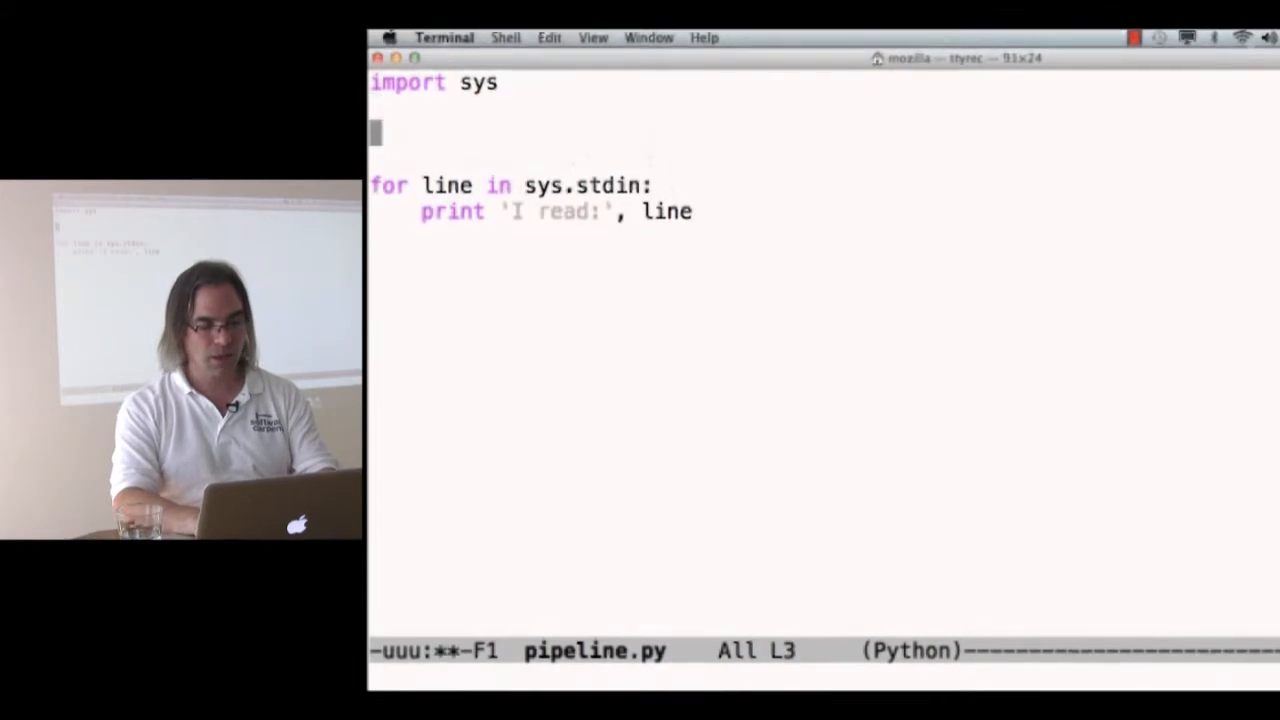
Add filenames = sys.argv[1:] and an if len(filenames) == 0 branch with a pass comment
{"action": "type", "text": "filenames = sys.argv["}
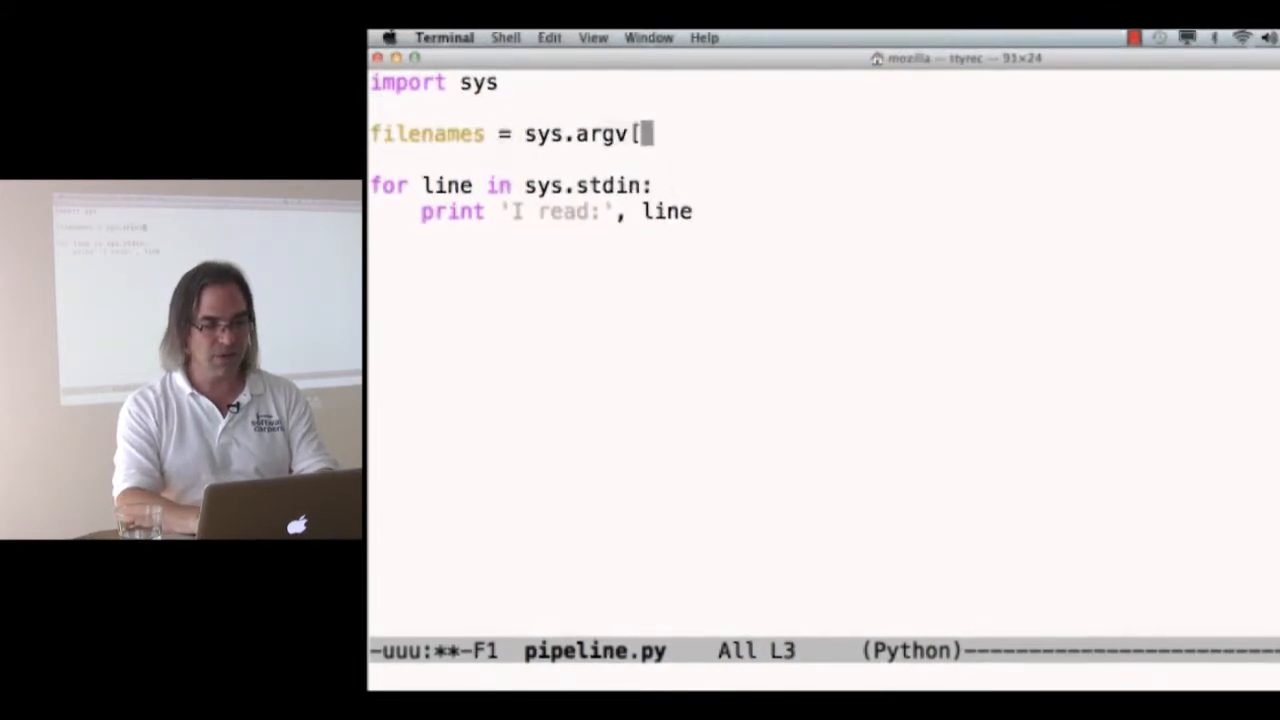
{"action": "type", "text": "1:]"}
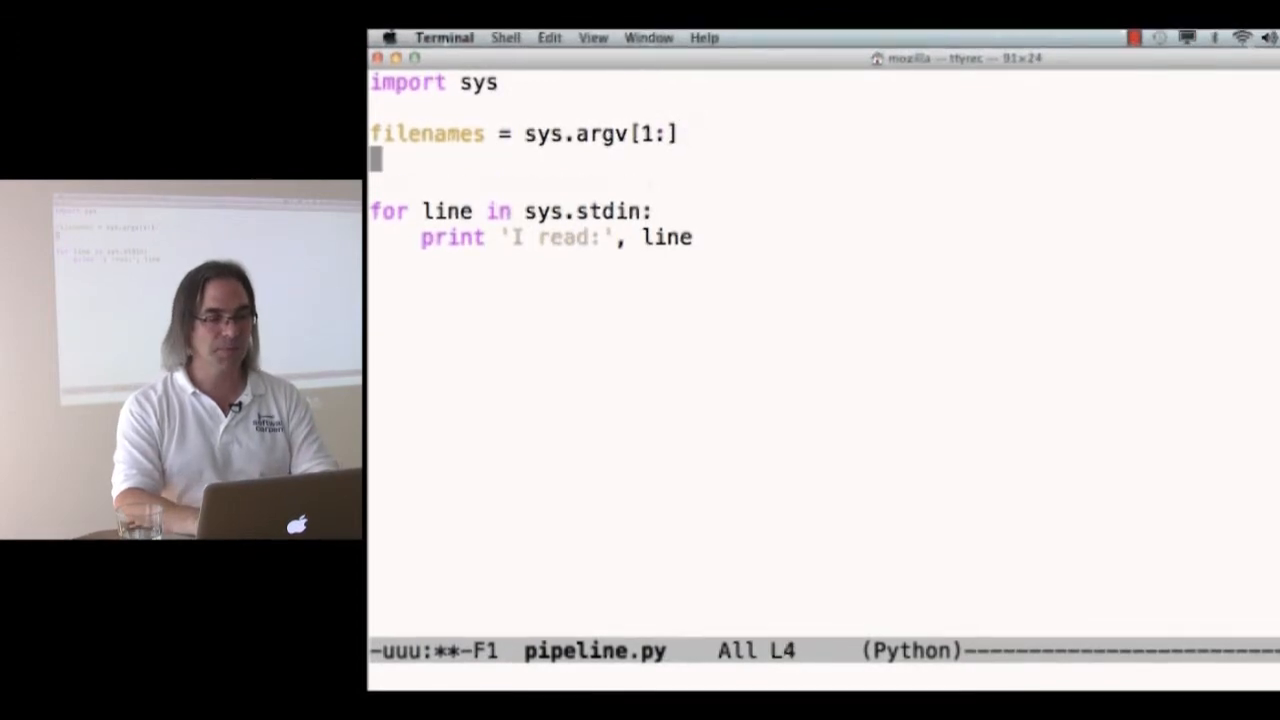
{"action": "type", "text": "if len(filena"}
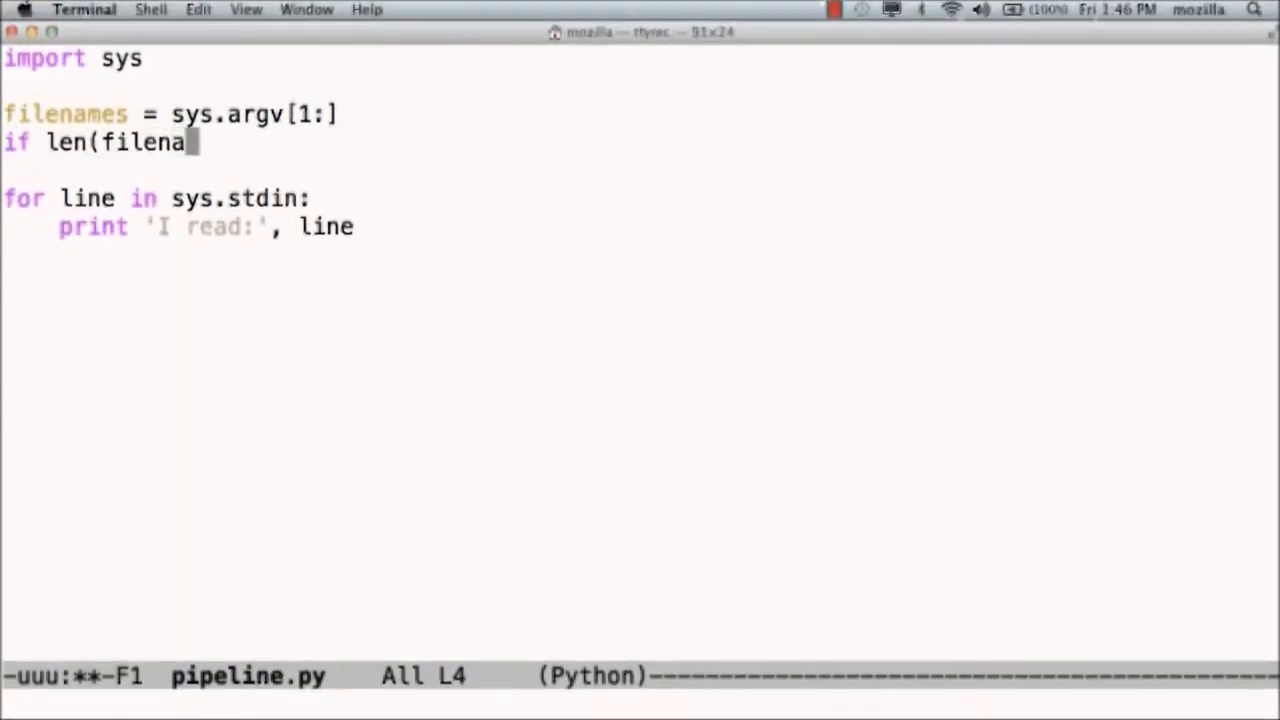
{"action": "type", "text": "mes) == 0:"}
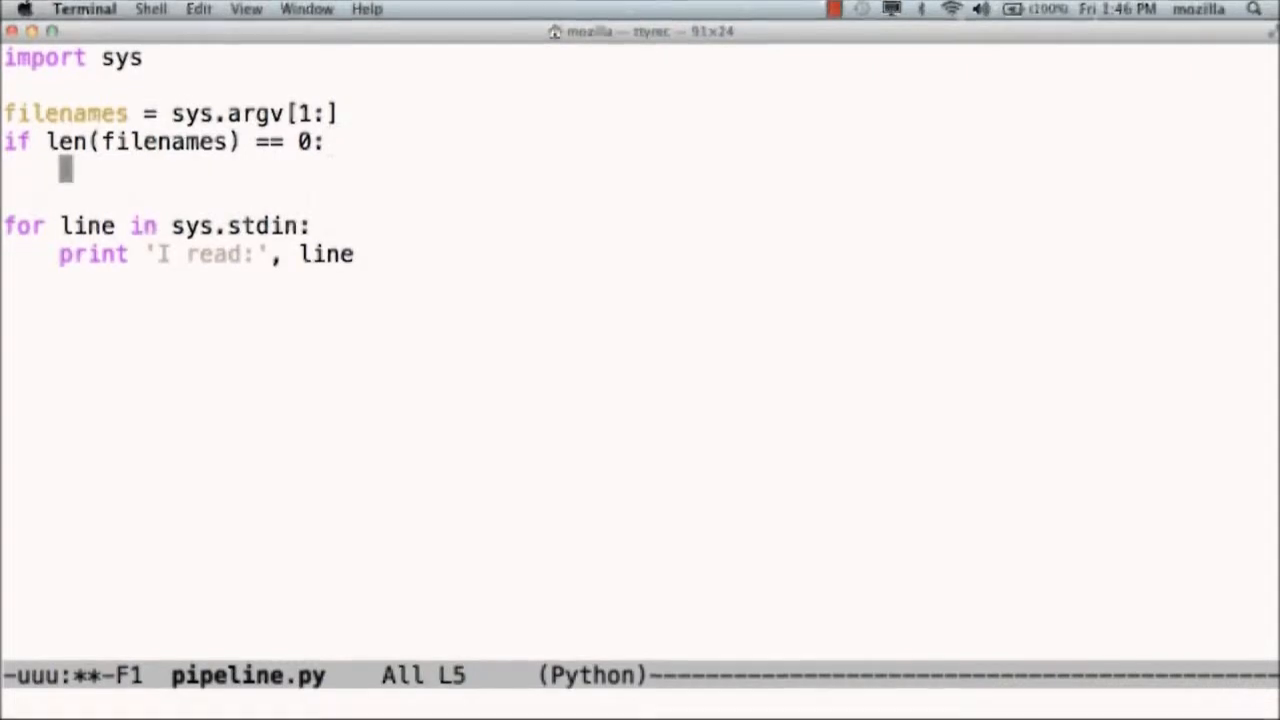
{"action": "type", "text": "pass # I don't have any files"}
{"action": "type", "text": "pass # I have some files"}
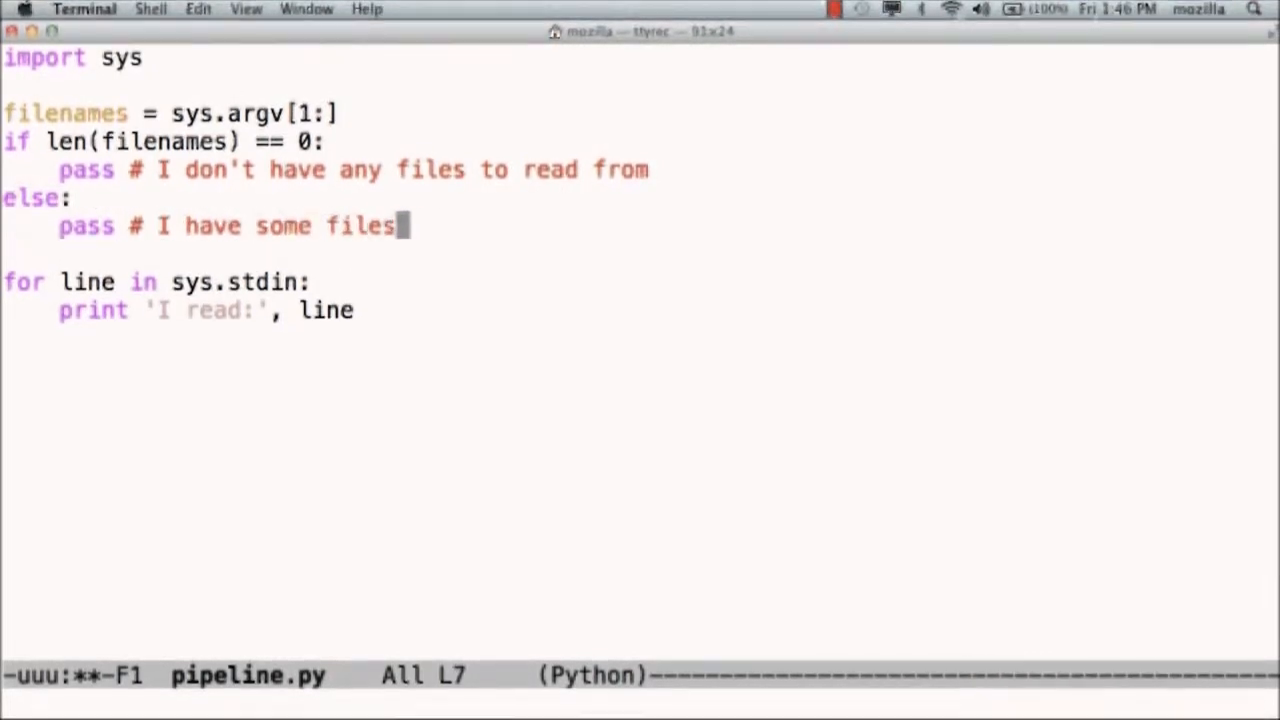
{"action": "type", "text": "to read from"}
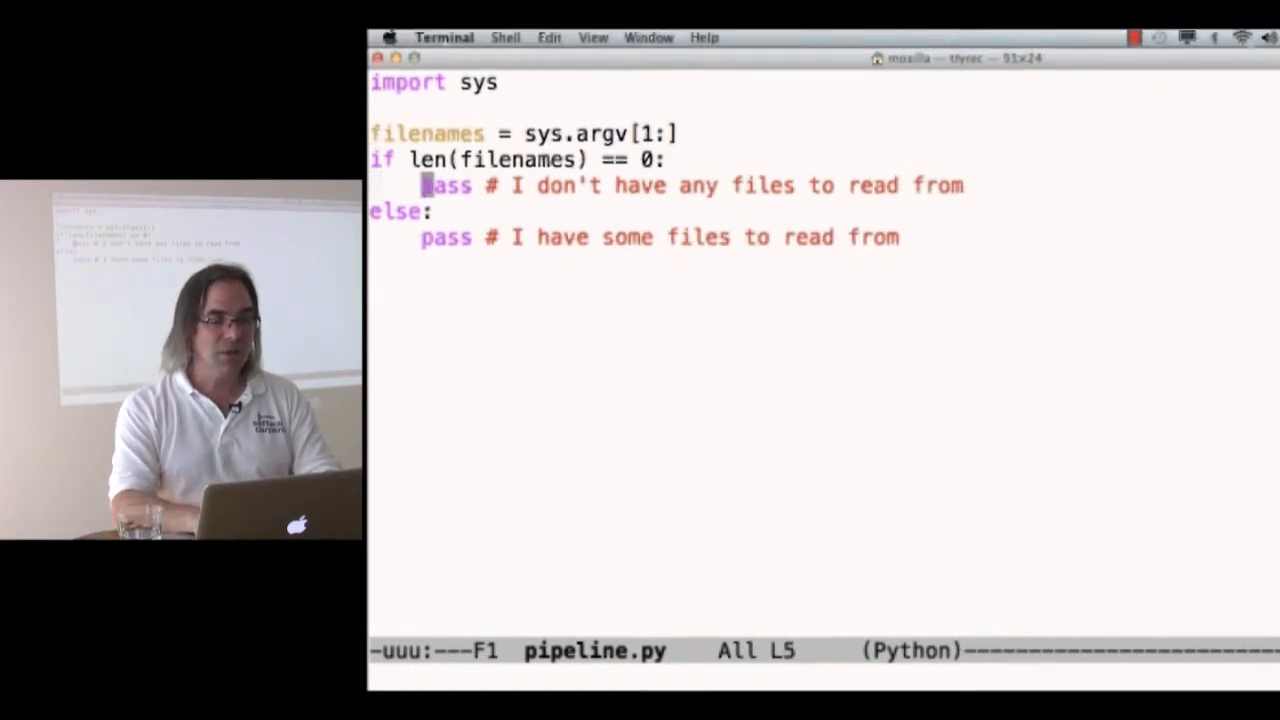
Print len(line) for every line of sys.stdin in the no-filenames branch
{"action": "type", "text": "for li"}
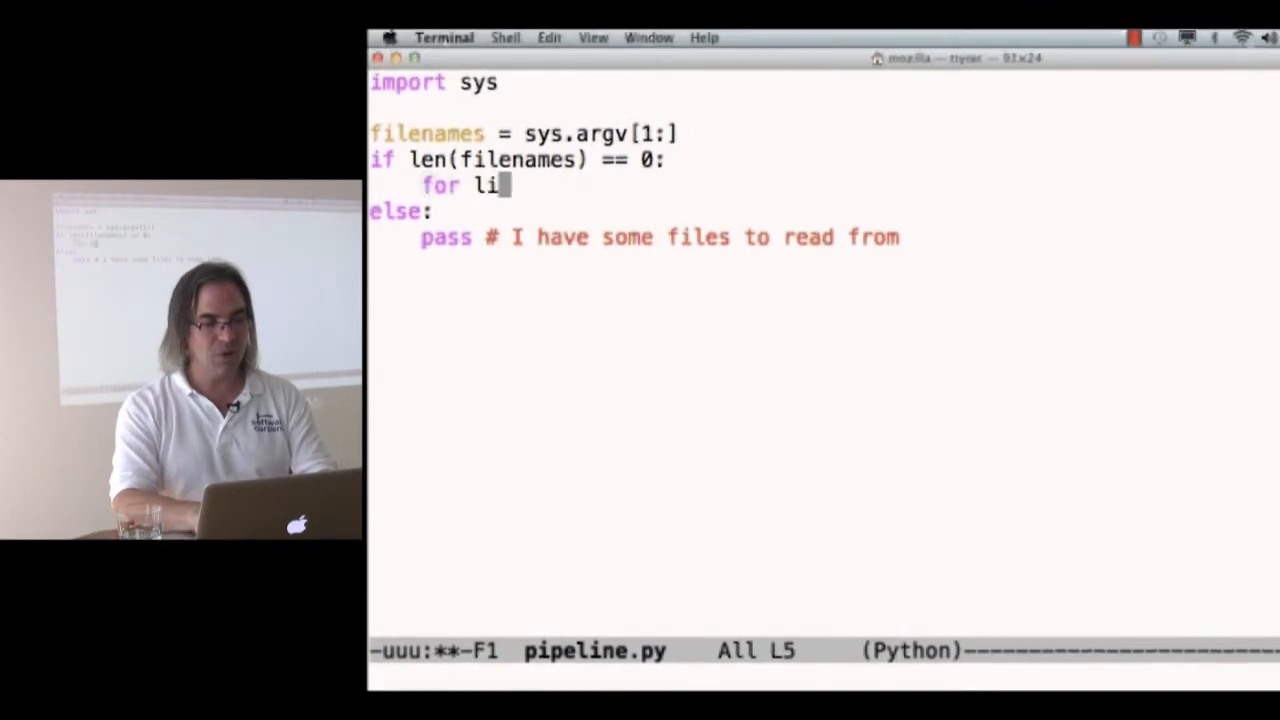
{"action": "type", "text": "ne in sys.stdin:"}
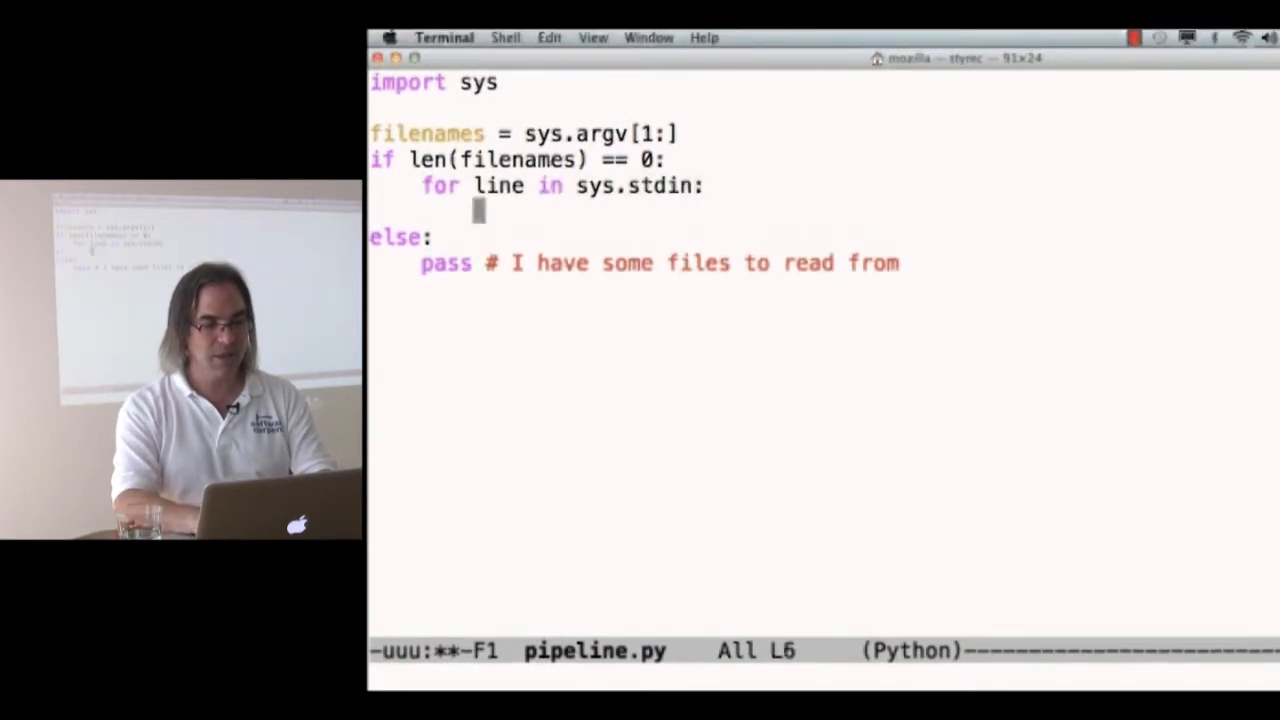
{"action": "type", "text": "print len(line)"}
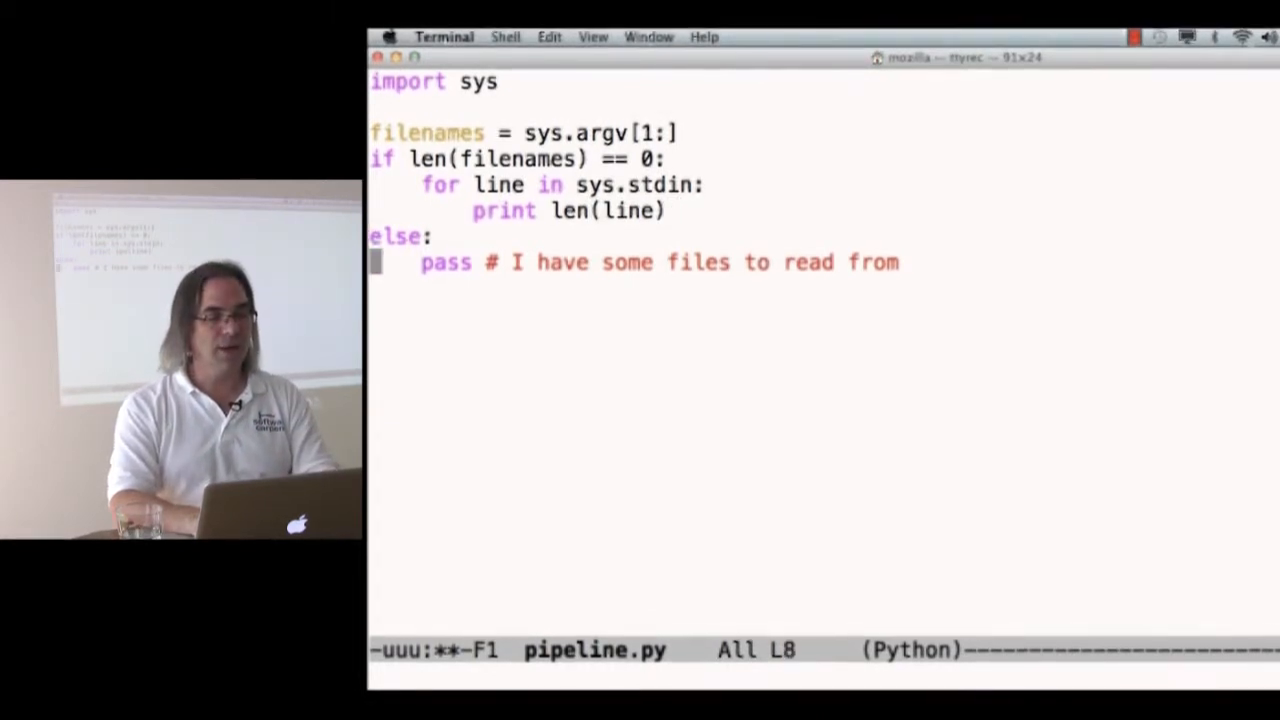
Under else, open each named file with open(name, 'r') and print every line's length
{"action": "type", "text": "for"}
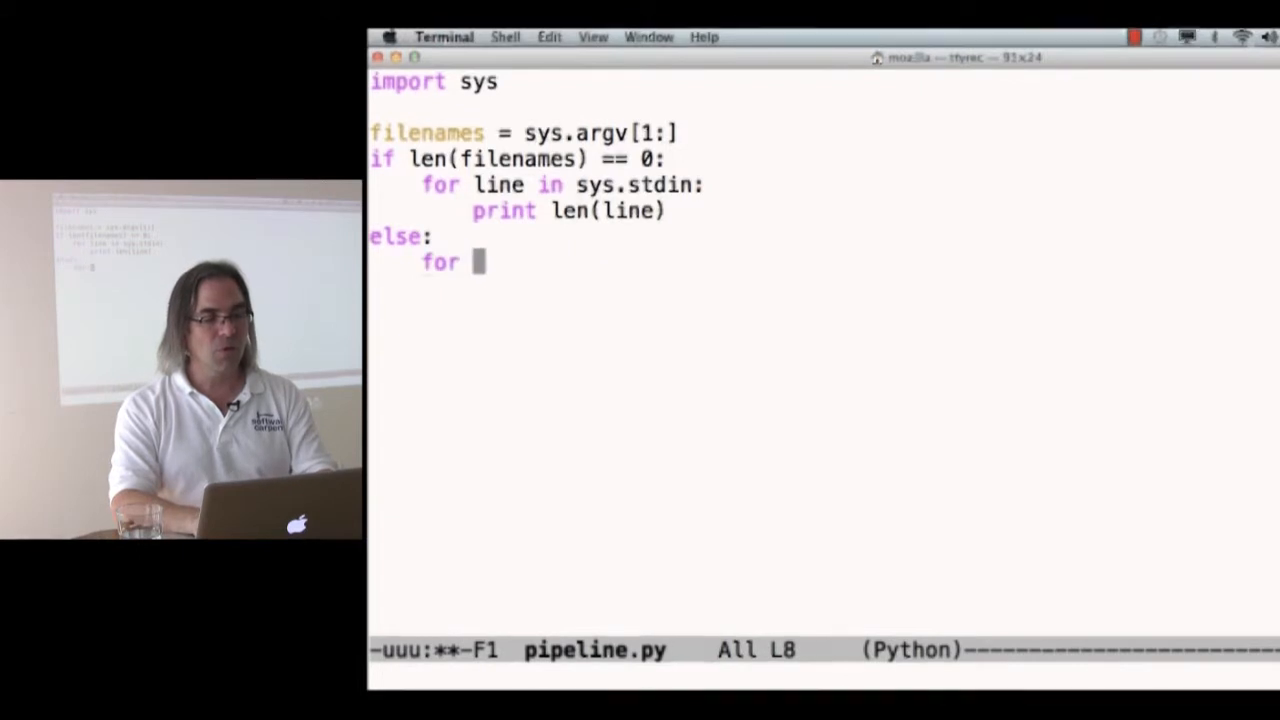
{"action": "type", "text": "name in filenames:"}
{"action": "type", "text": "reader = op"}
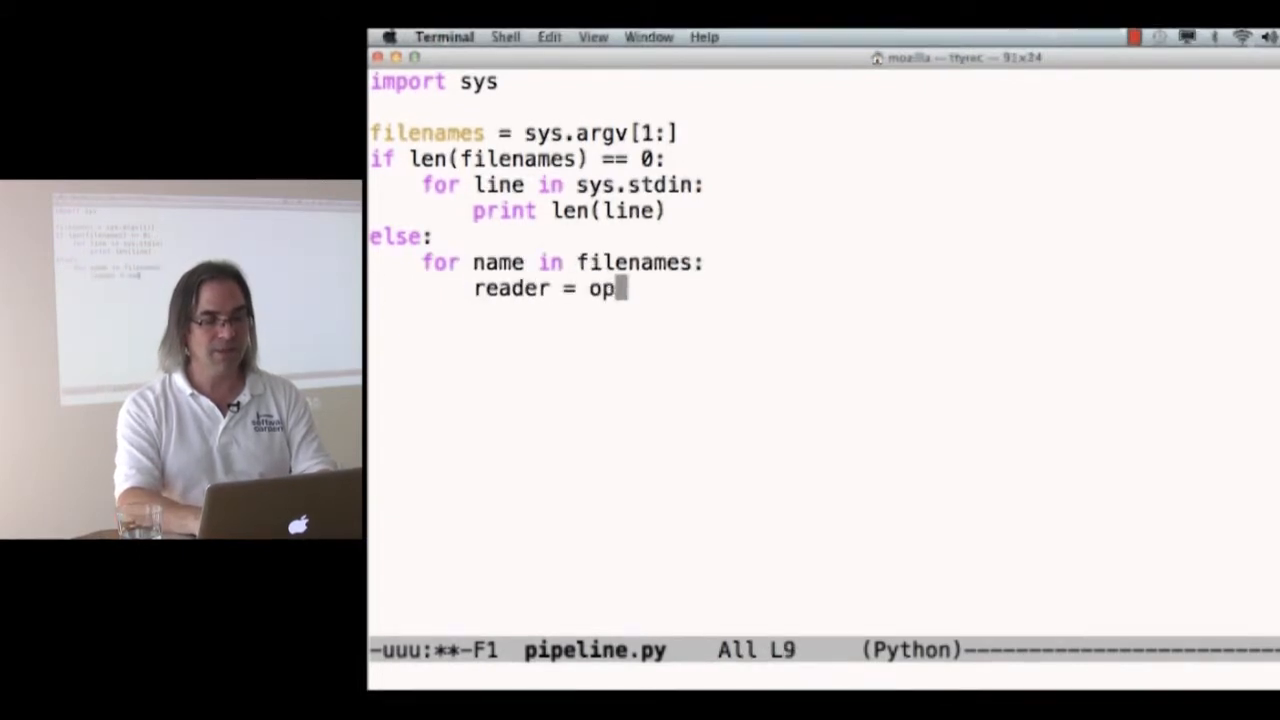
{"action": "type", "text": "en(name"}
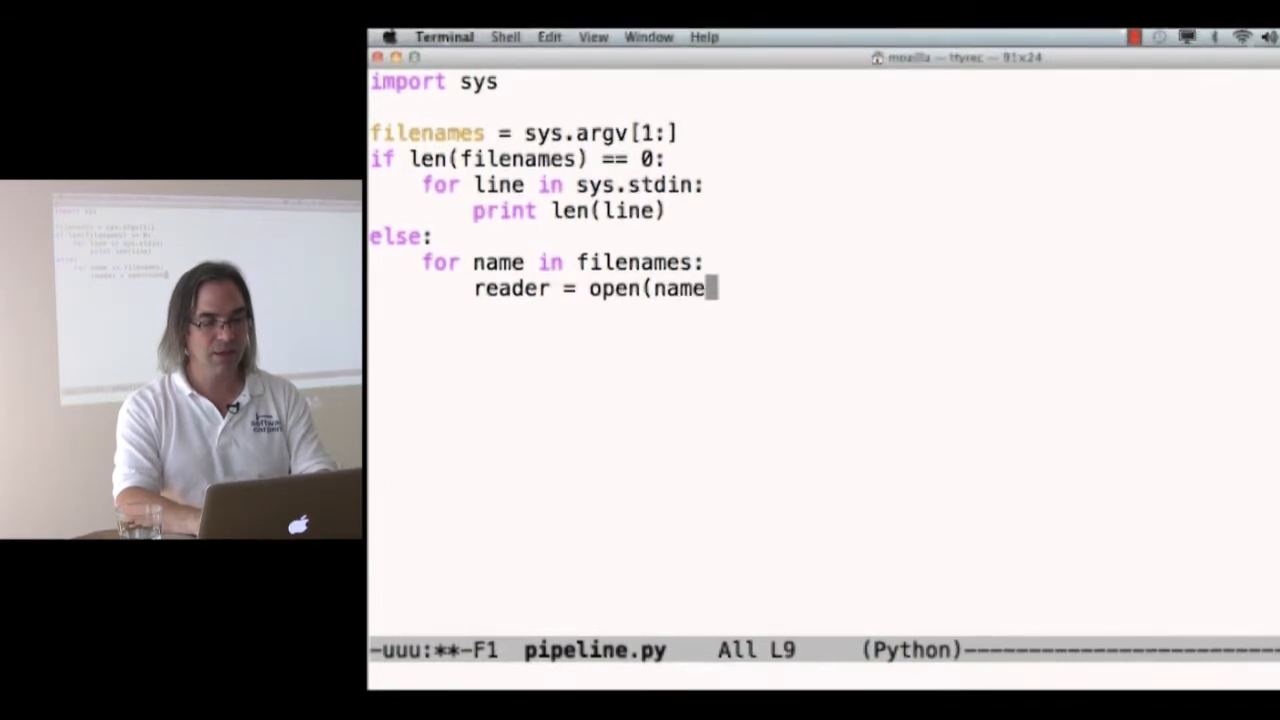
{"action": "type", "text": ", 'r')"}
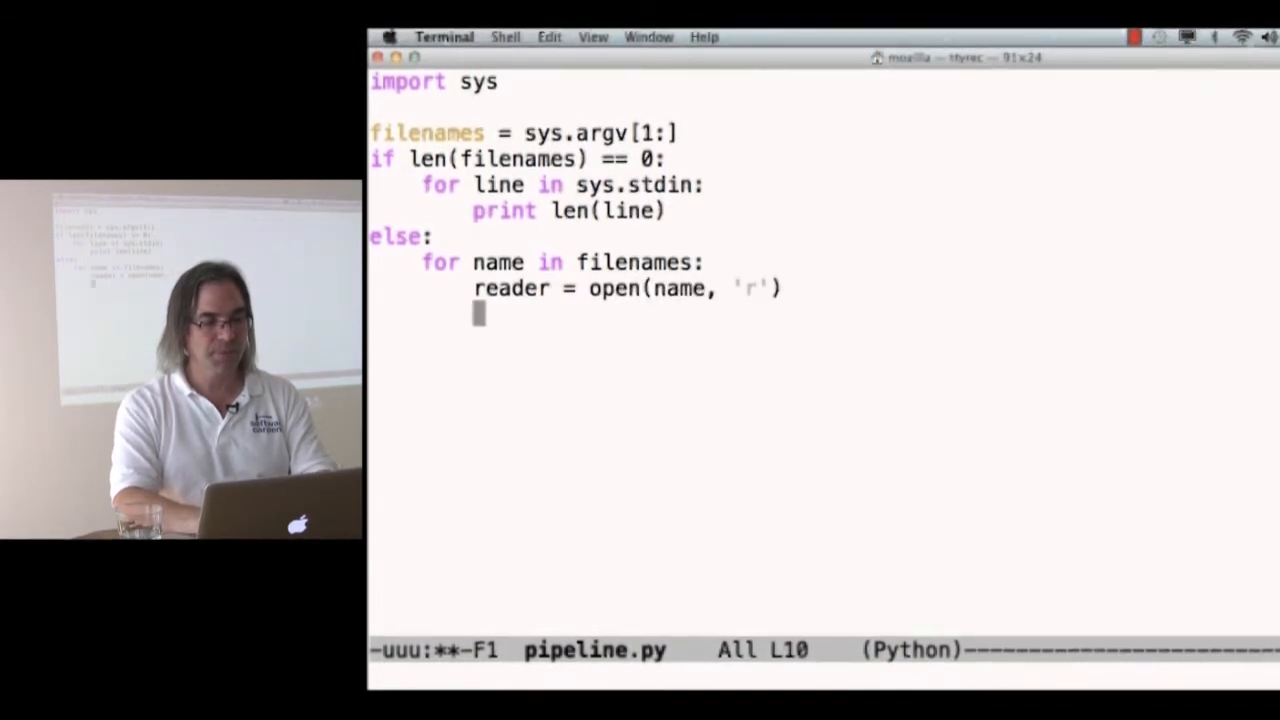
{"action": "type", "text": "for line in reader:"}
{"action": "left_click", "coordinate": [825, 340]}
{"action": "type", "text": "print len(line"}
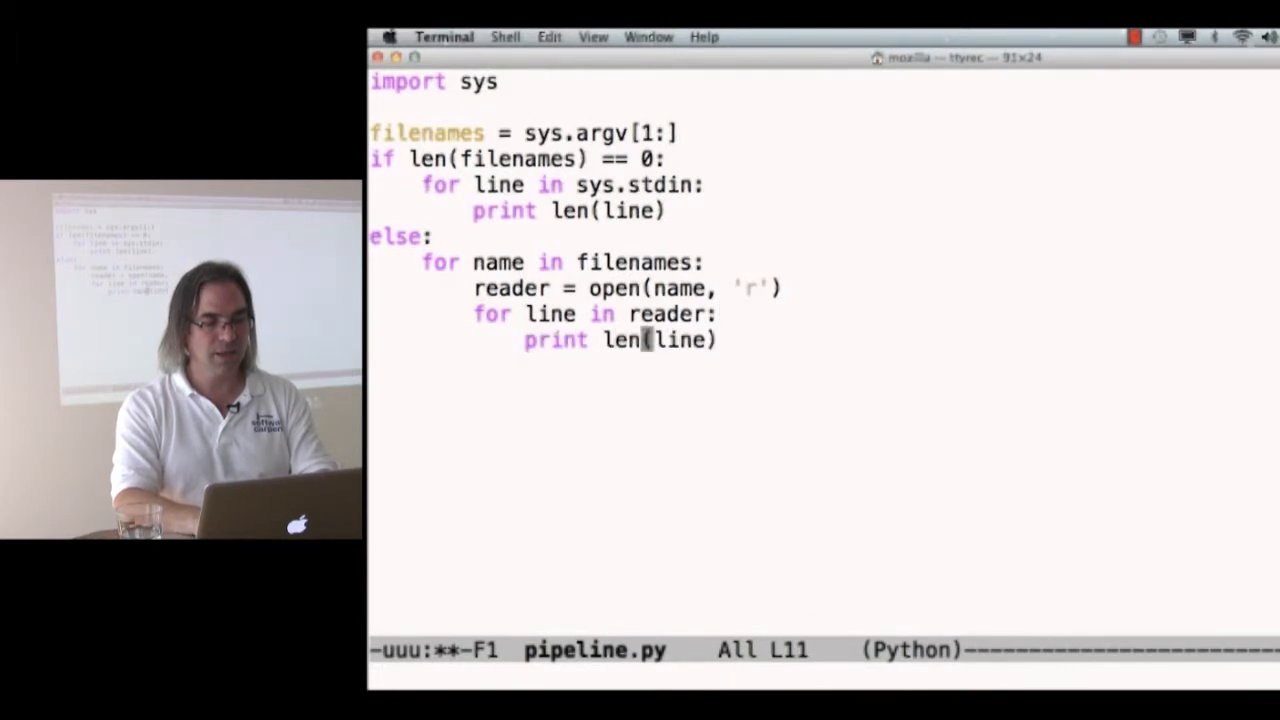
{"action": "type", "text": "read"}
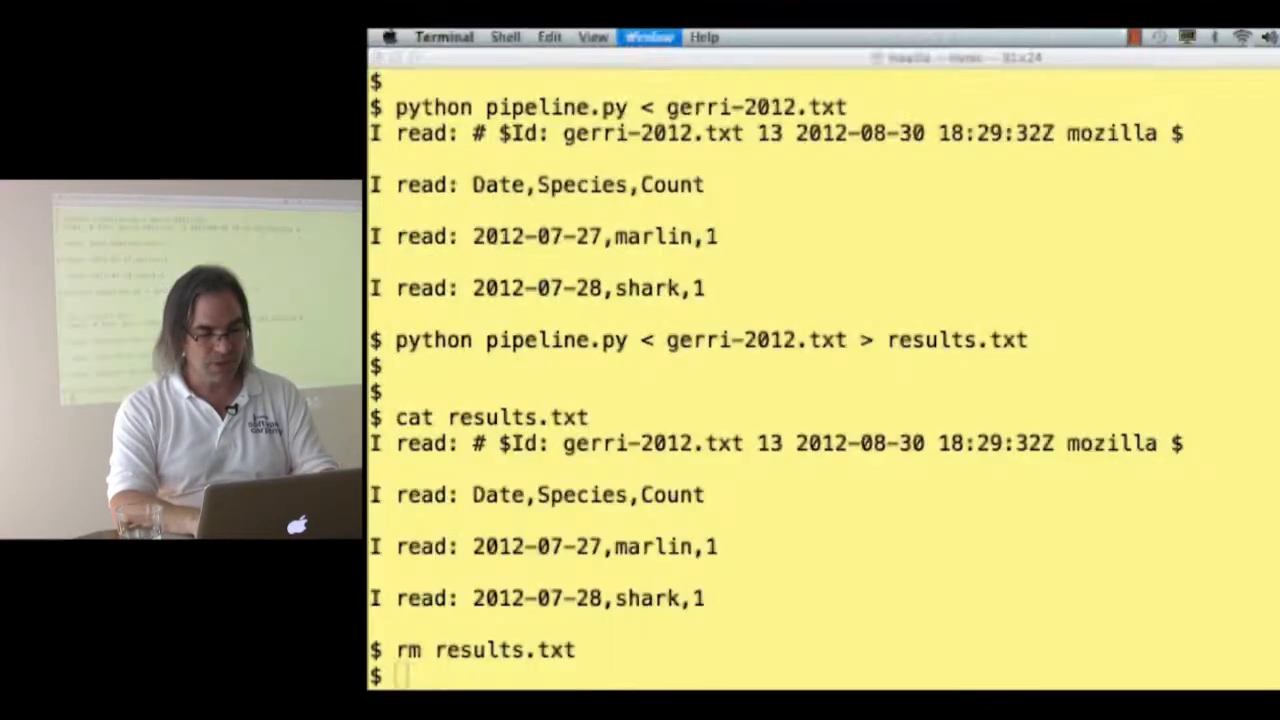
Run pipeline.py on gerri-2012.txt, then on gerri-2012.txt and steve-2012.txt
{"action": "type", "text": "python pipeline.py gerri-2012.txt steve-2012.txt"}
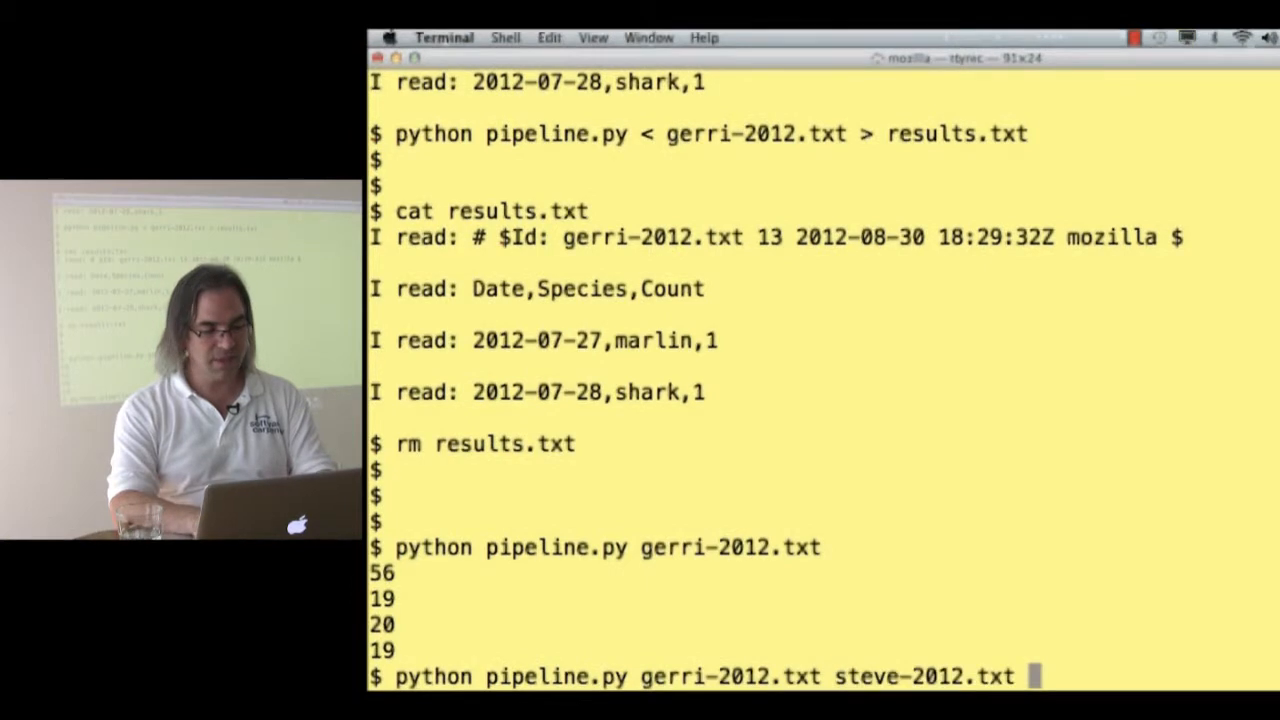
{"action": "key", "text": "Return"}
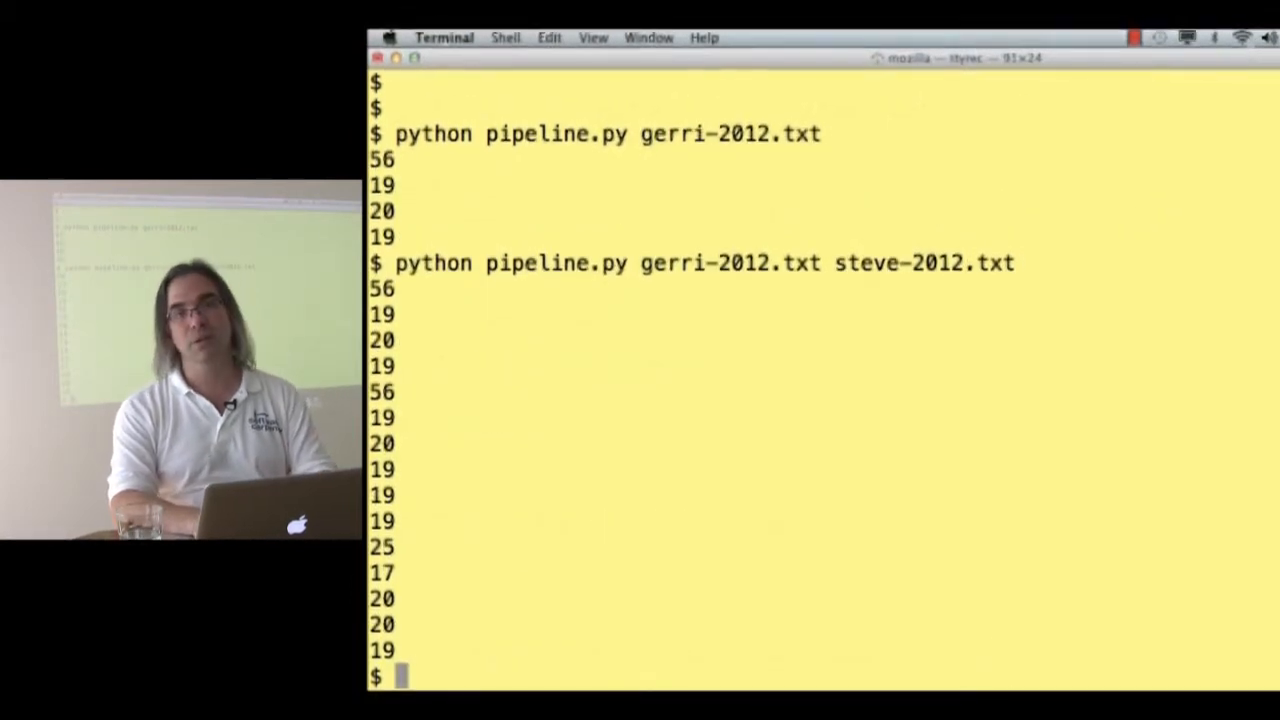
{"action": "type", "text": "python pipeline.py gerri-2012.txt steve-2012.txt"}
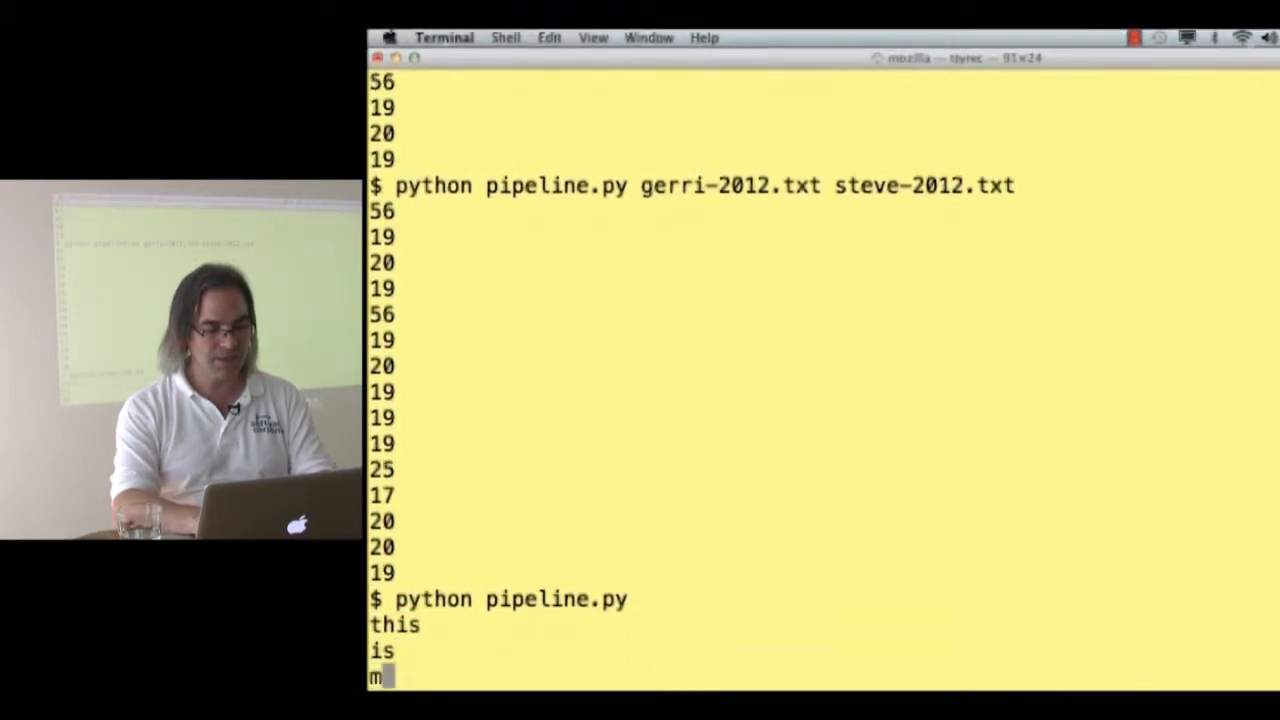
Feed typed 'my input' to pipeline.py, then pipe gerri-2012.txt and both data files through it
{"action": "type", "text": "my input"}
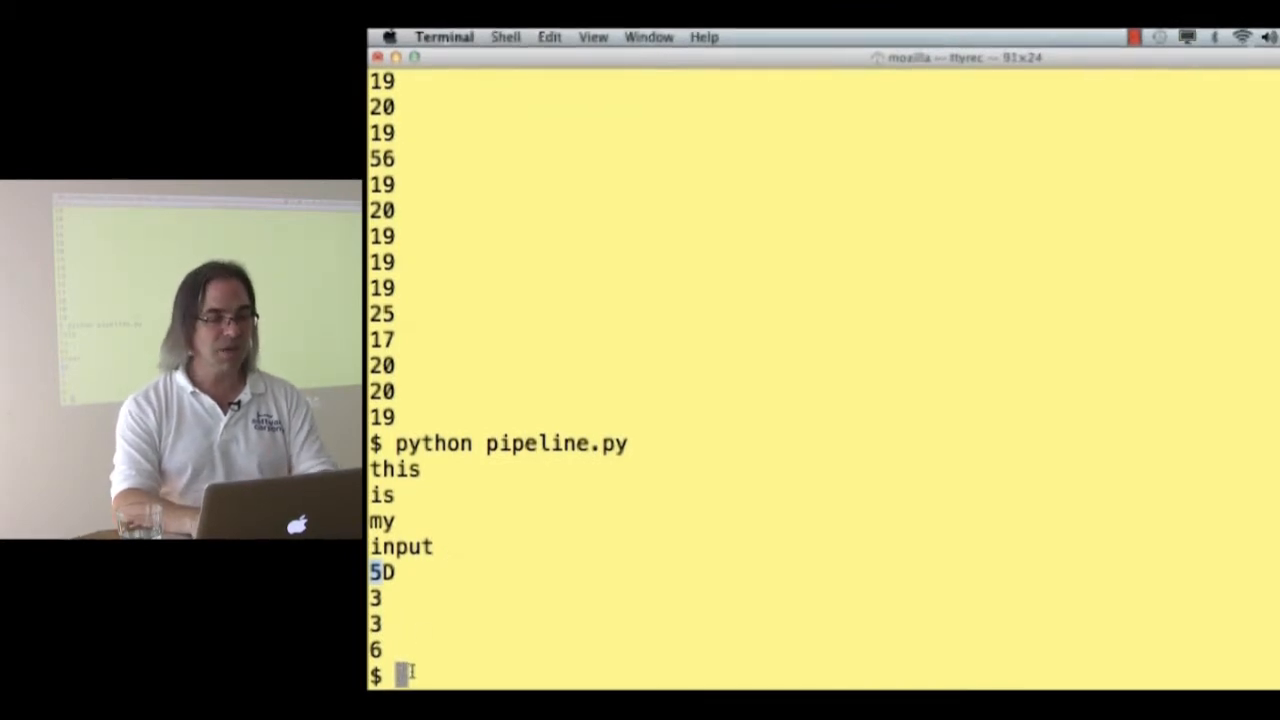
{"action": "type", "text": "cat gerri-2012.txt"}
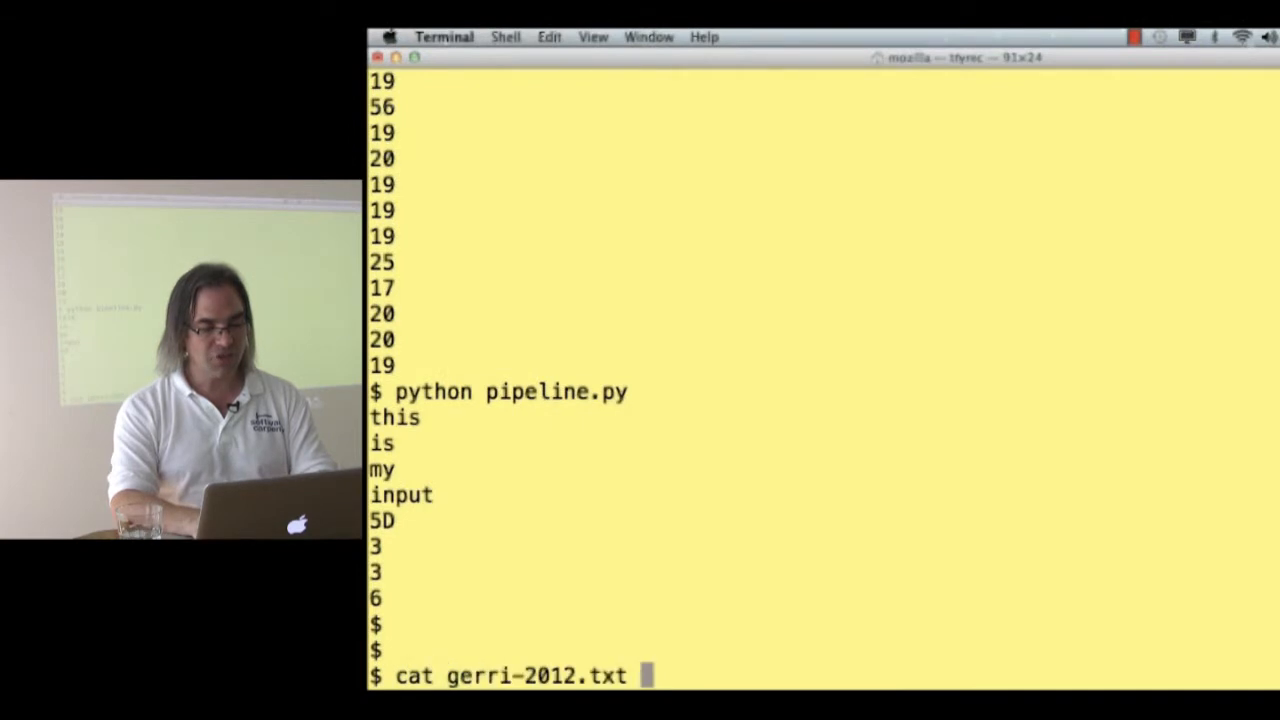
{"action": "type", "text": "| pip"}
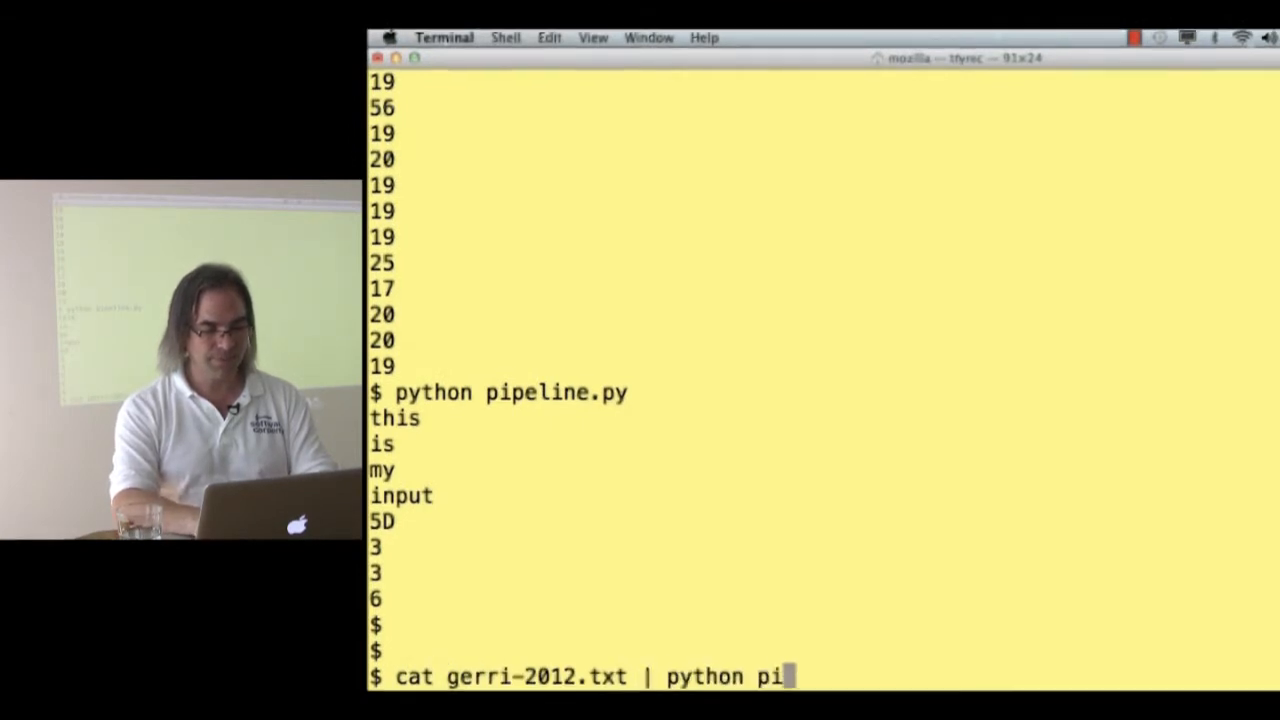
{"action": "key", "text": "Return"}
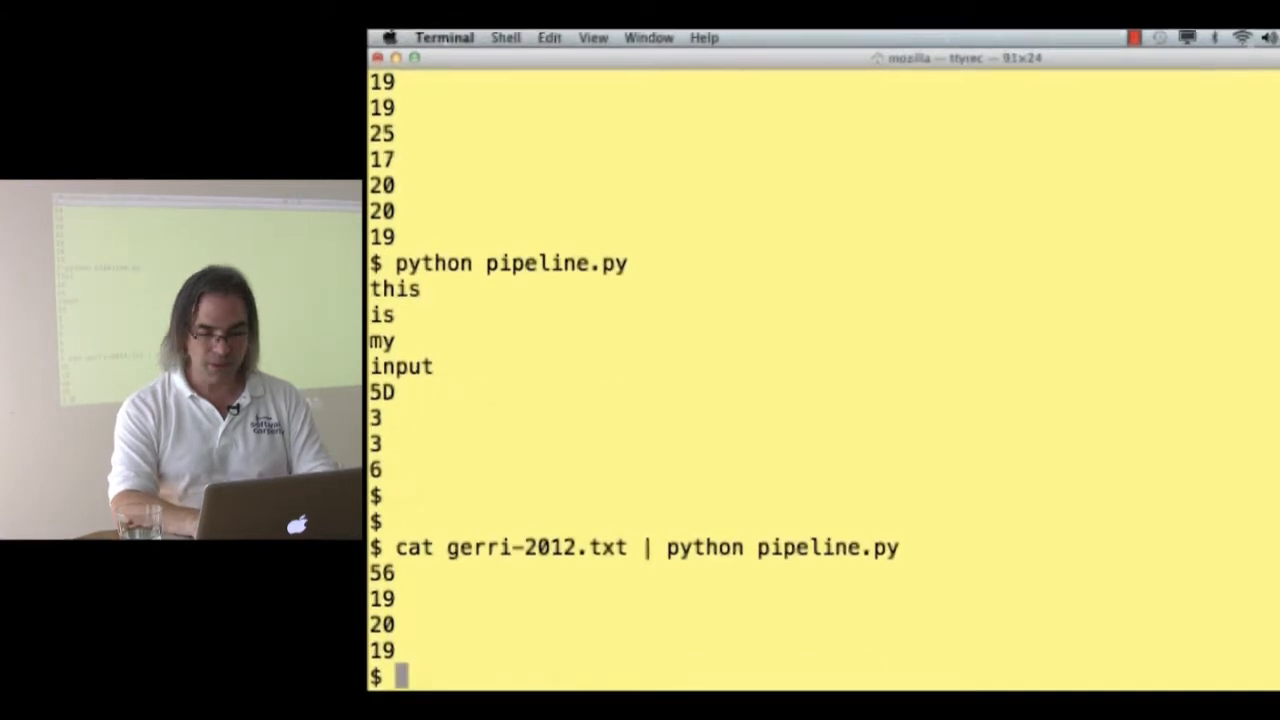
{"action": "type", "text": "cat gerri-2012.txt steve-2012.txt"}
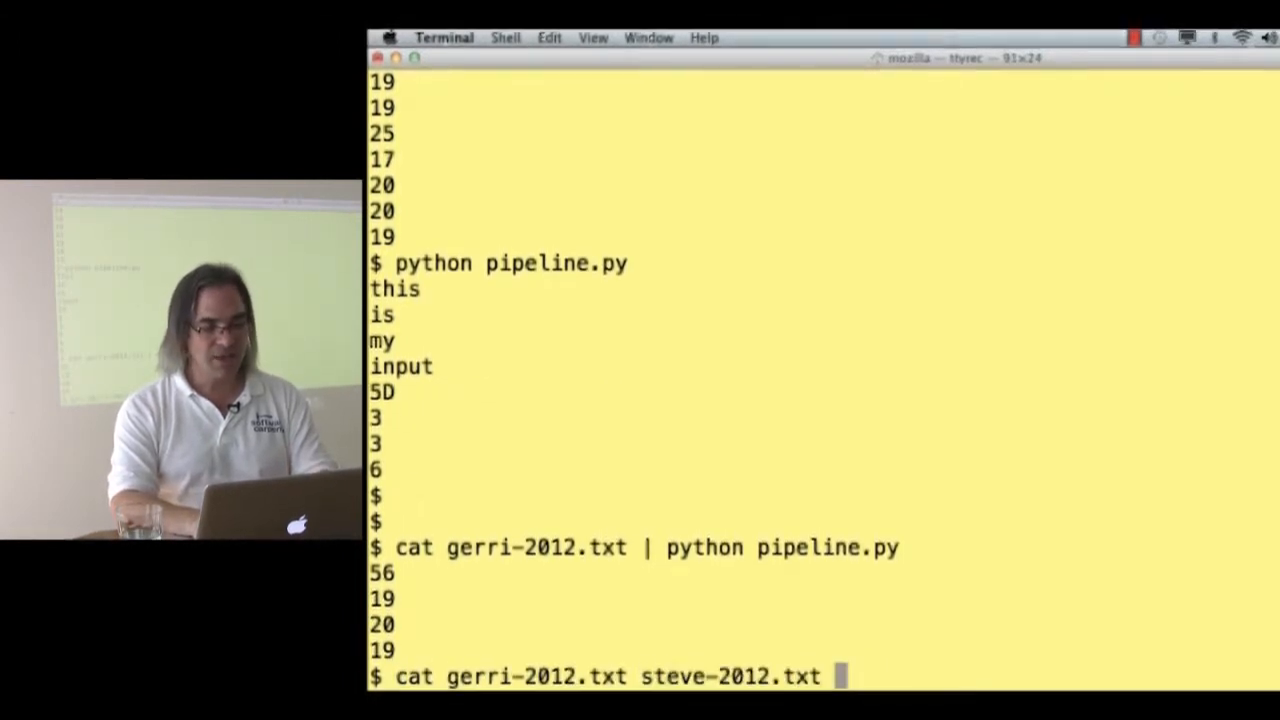
{"action": "type", "text": "| python pi"}
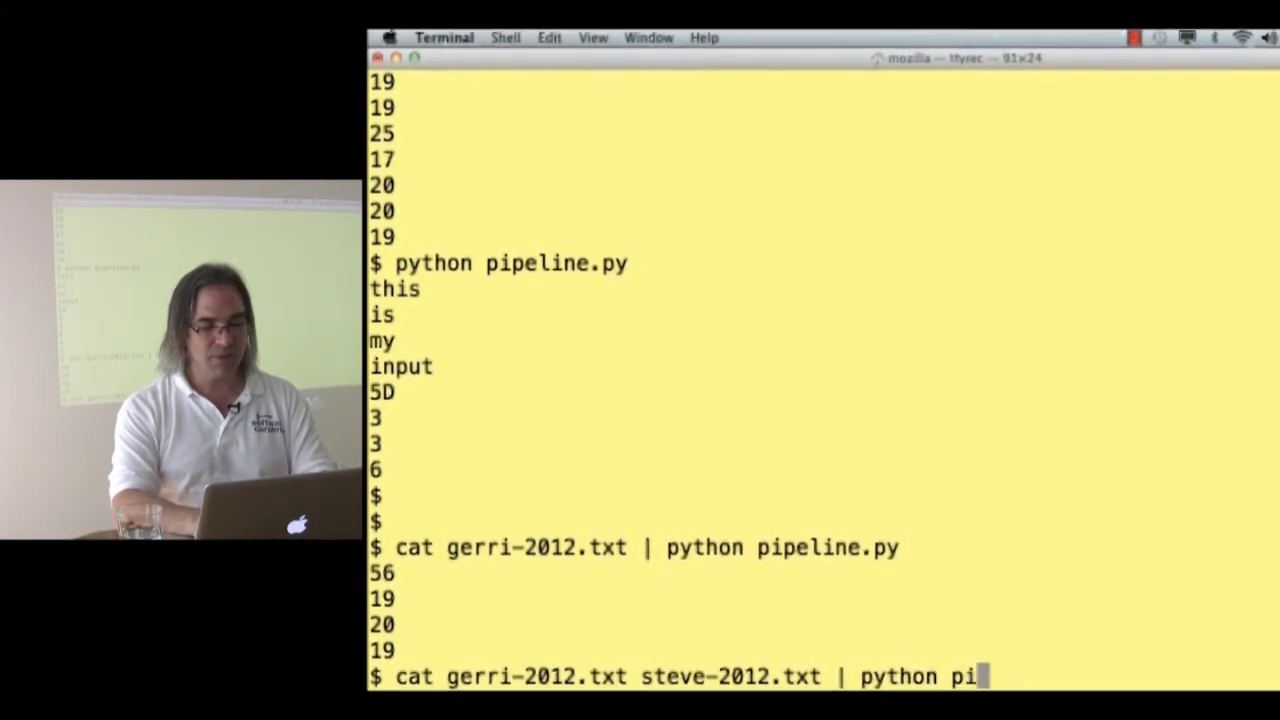
{"action": "key", "text": "Return"}
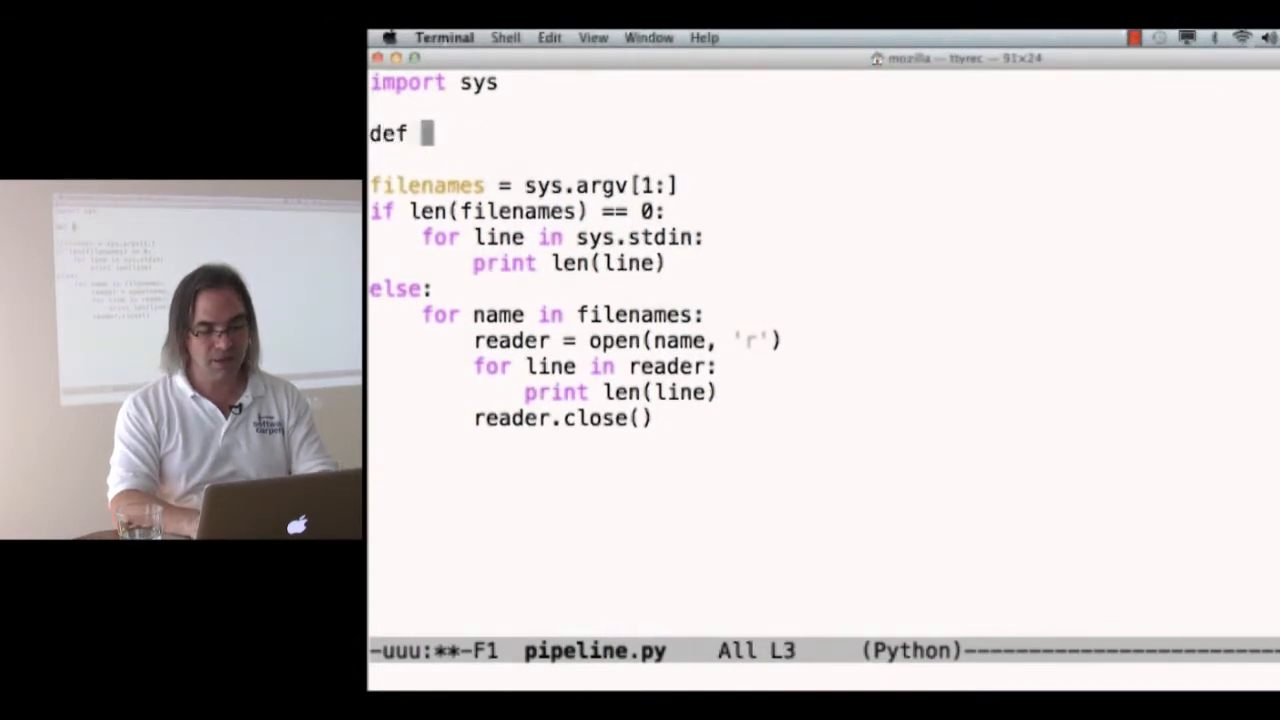
Define process(source) printing line lengths, calling process(sys.stdin) and process(reader)
{"action": "type", "text": "process(source):"}
{"action": "type", "text": "for line"}
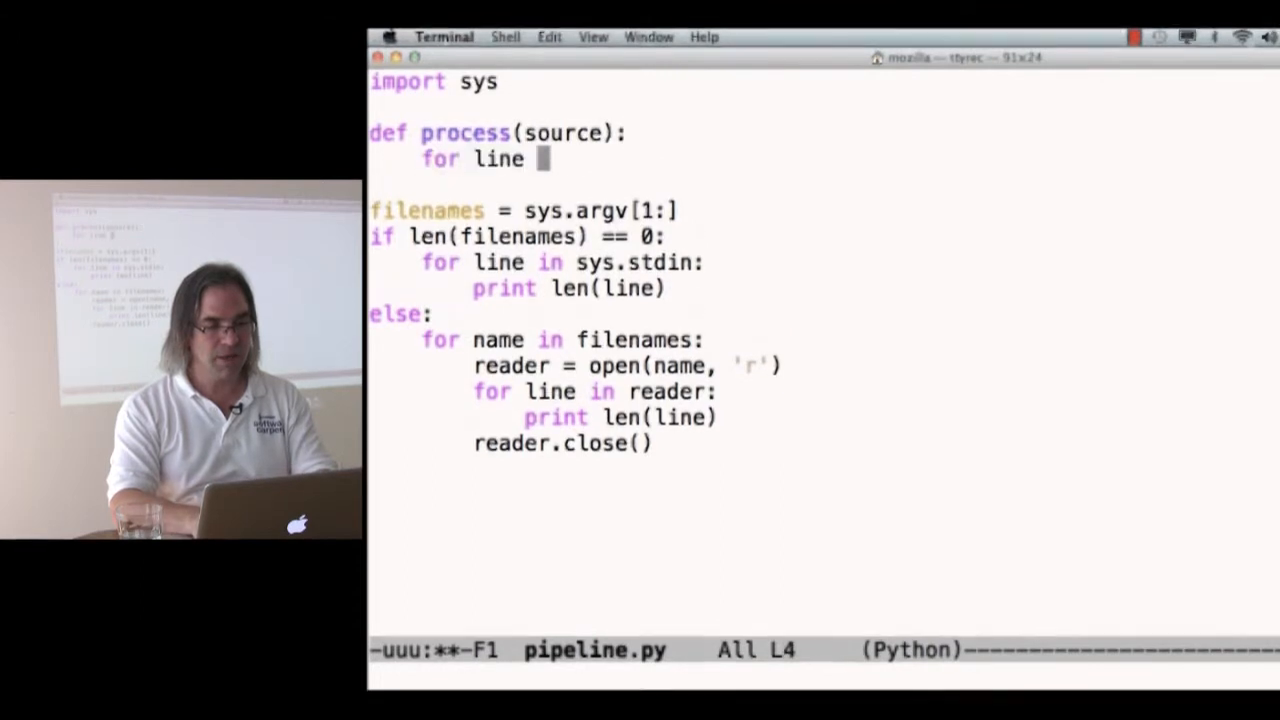
{"action": "type", "text": "in source:"}
{"action": "type", "text": "print len(line"}
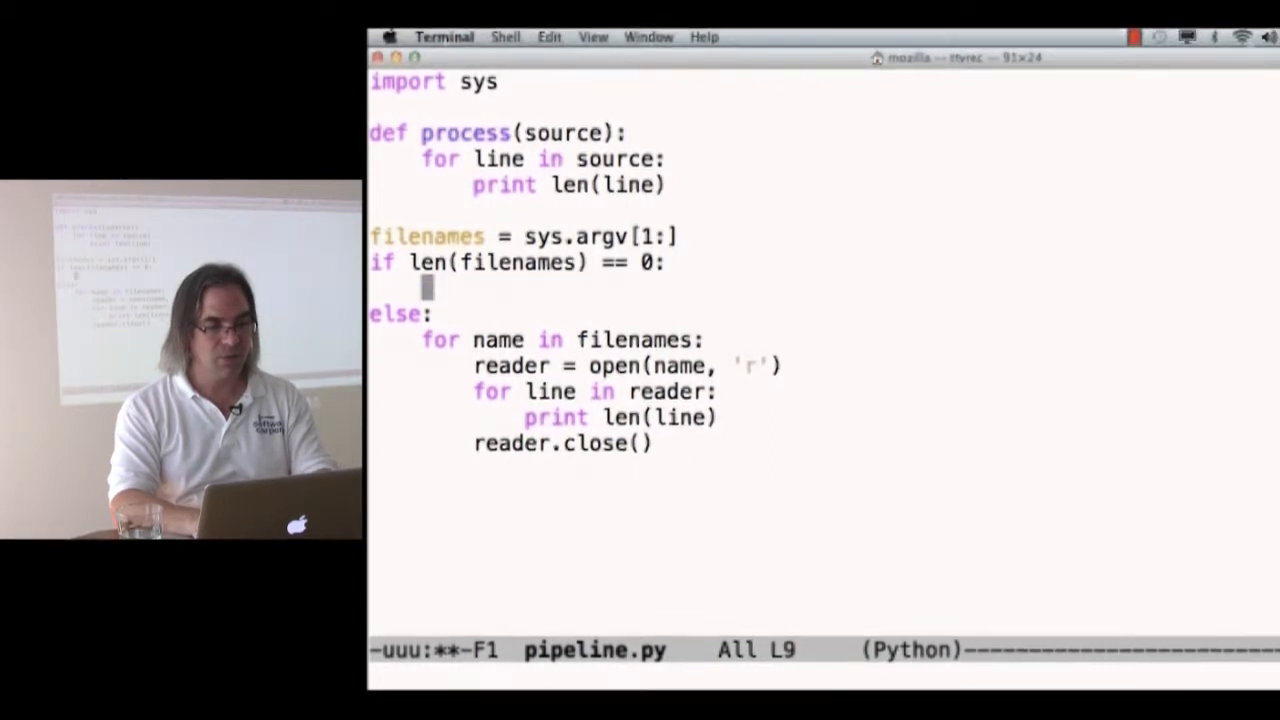
{"action": "type", "text": "process(sys.stdin)"}
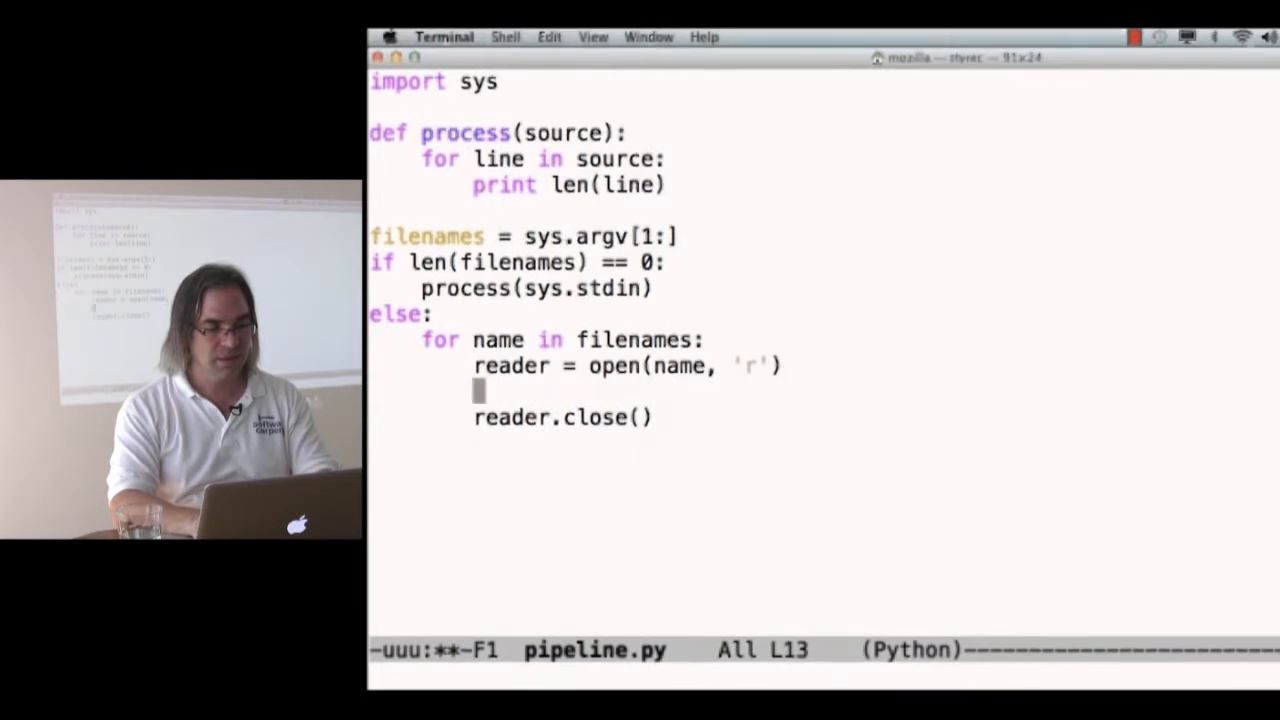
{"action": "type", "text": "process(reader)"}
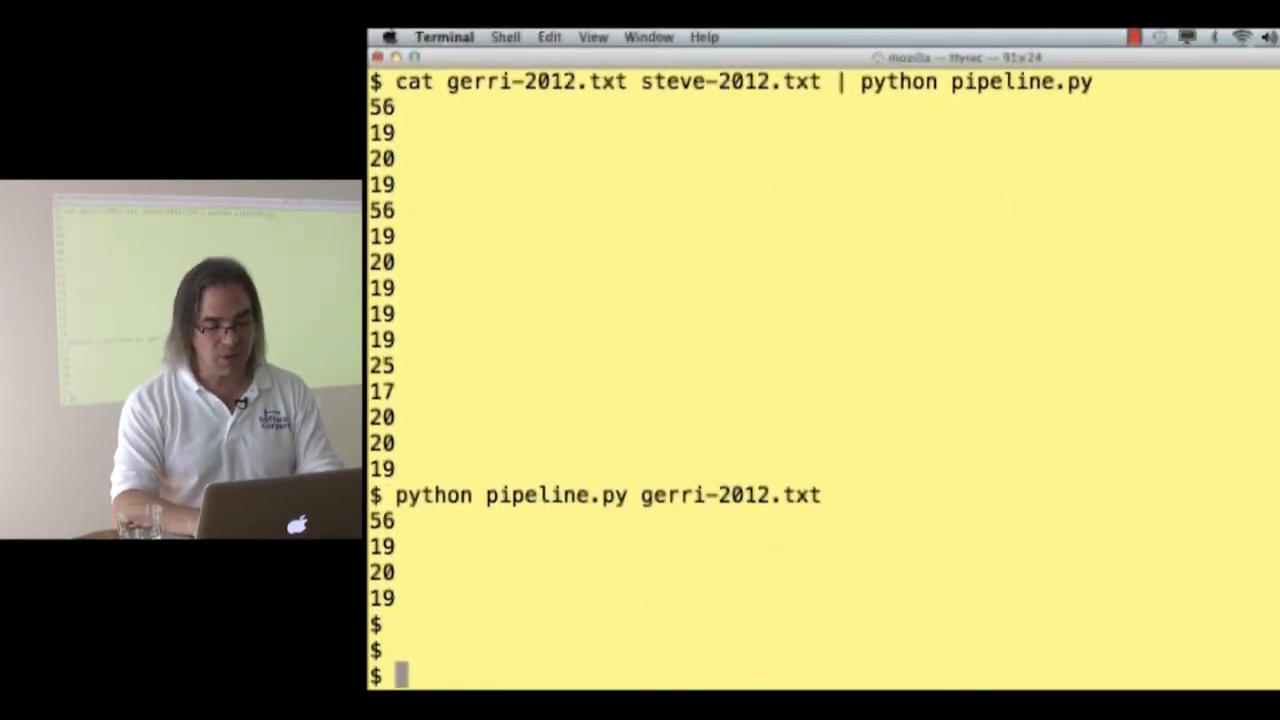
Run cat gerri-2012.txt | python pipeline.py steve-2012.txt and inspect the output
{"action": "type", "text": "cat gerri-2012.txt |"}
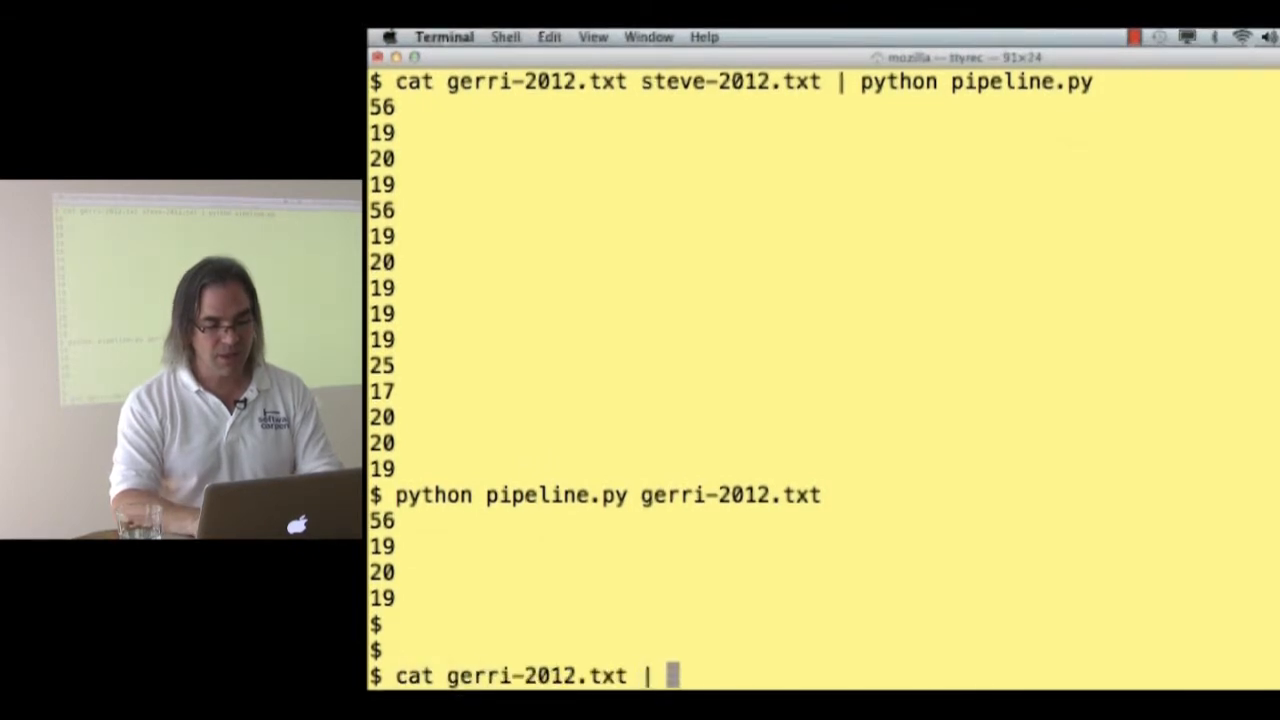
{"action": "type", "text": "python pip"}
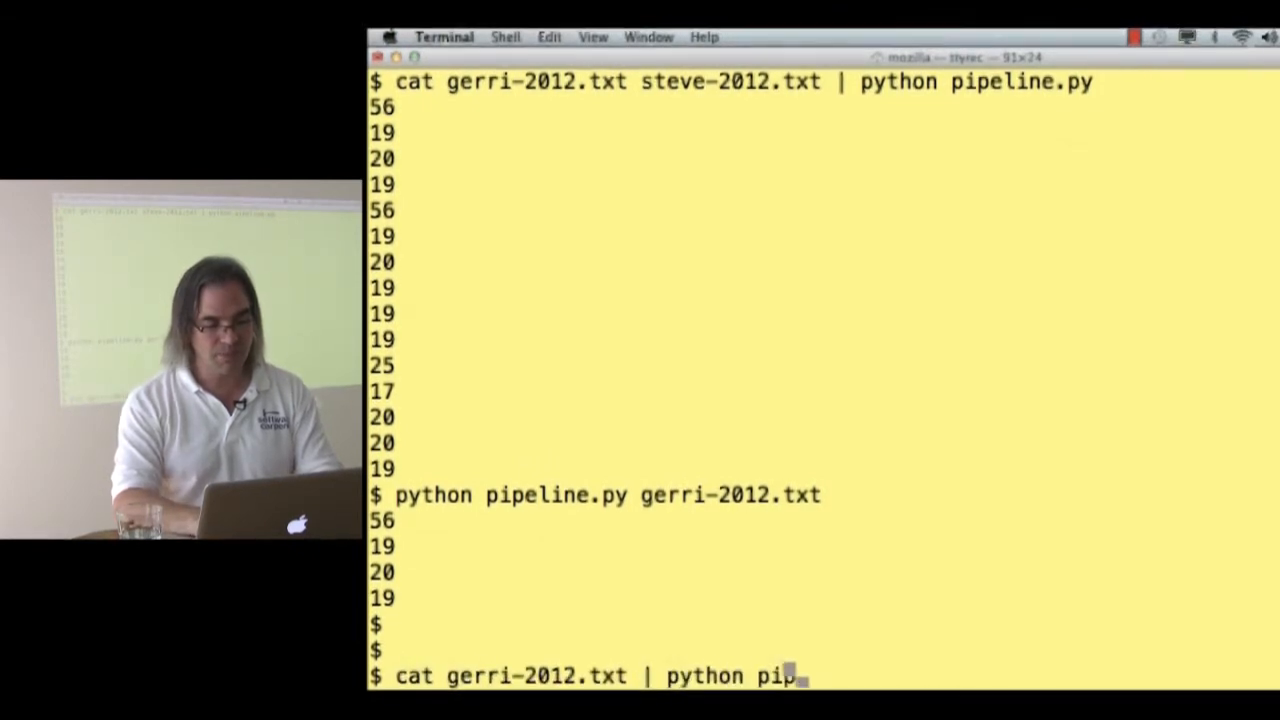
{"action": "type", "text": "eline.py steve-2012.txt"}
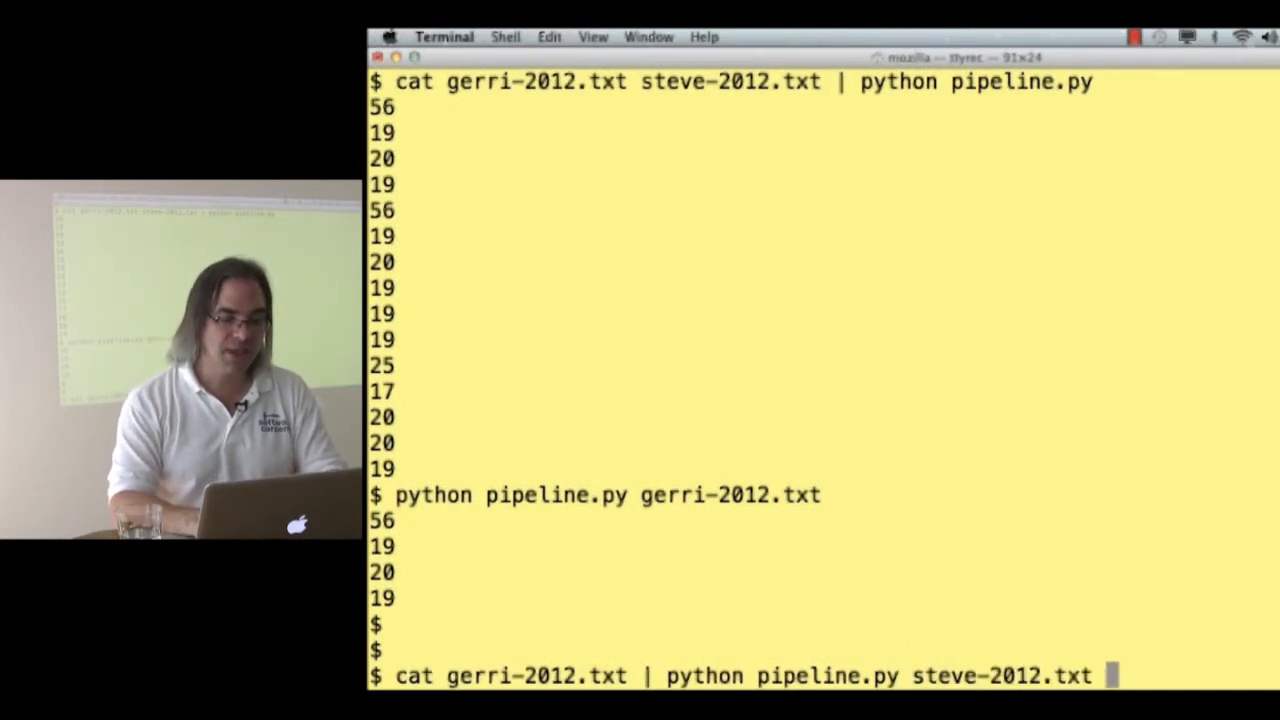
{"action": "mouse_move", "coordinate": [825, 637]}
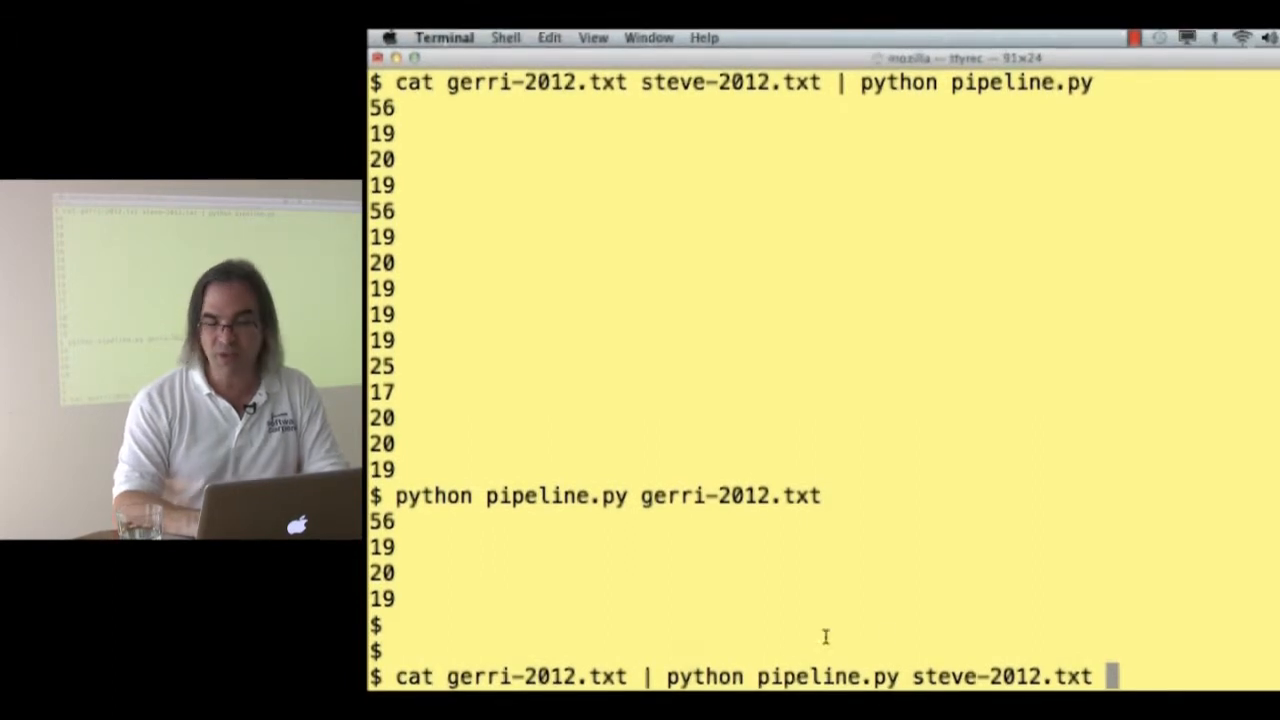
{"action": "double_click", "coordinate": [980, 676]}
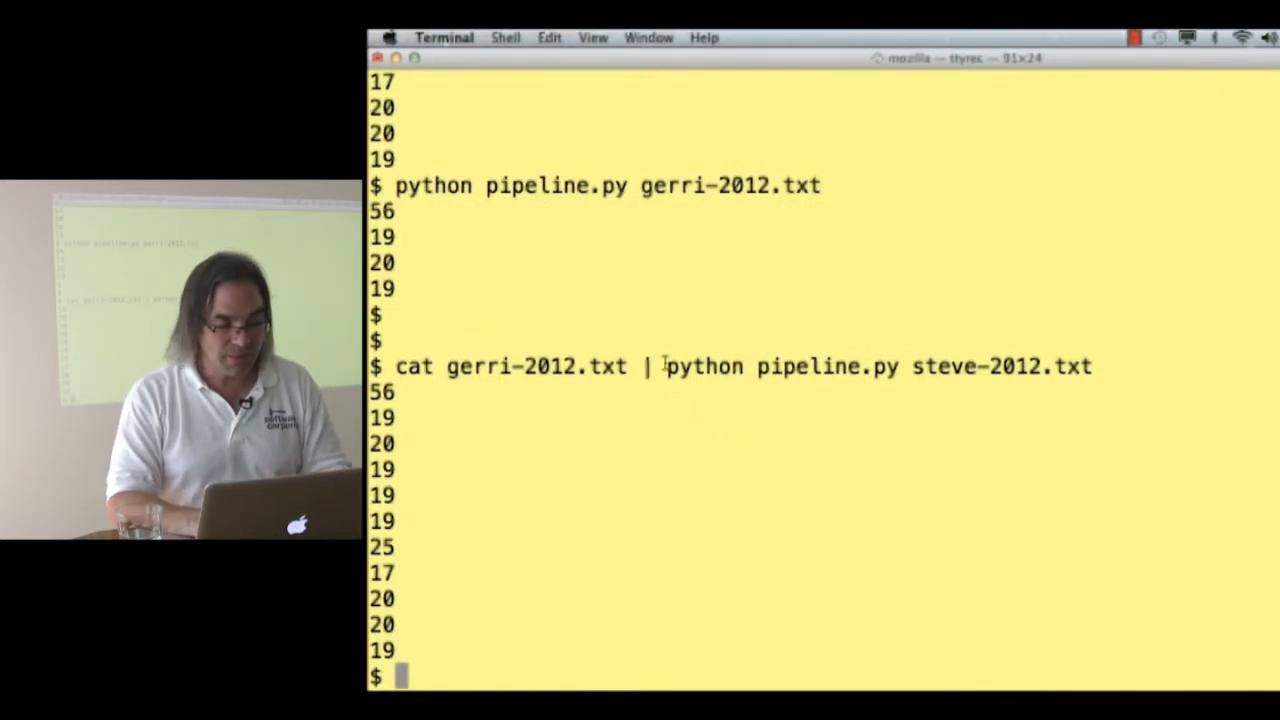
{"action": "left_click_drag", "start_coordinate": [665, 366], "coordinate": [1092, 366]}
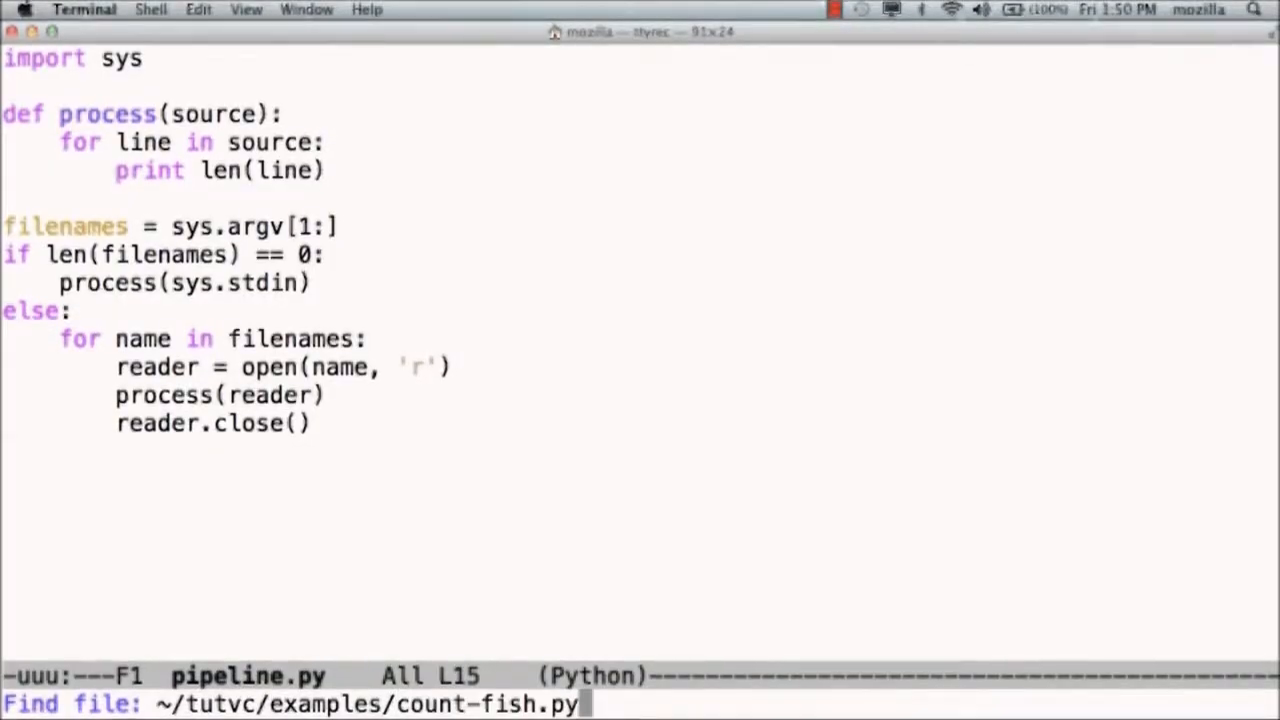
Open count-fish.py and add an if len(all_filenames) == 0: branch after the argv line
{"action": "key", "text": "Return"}
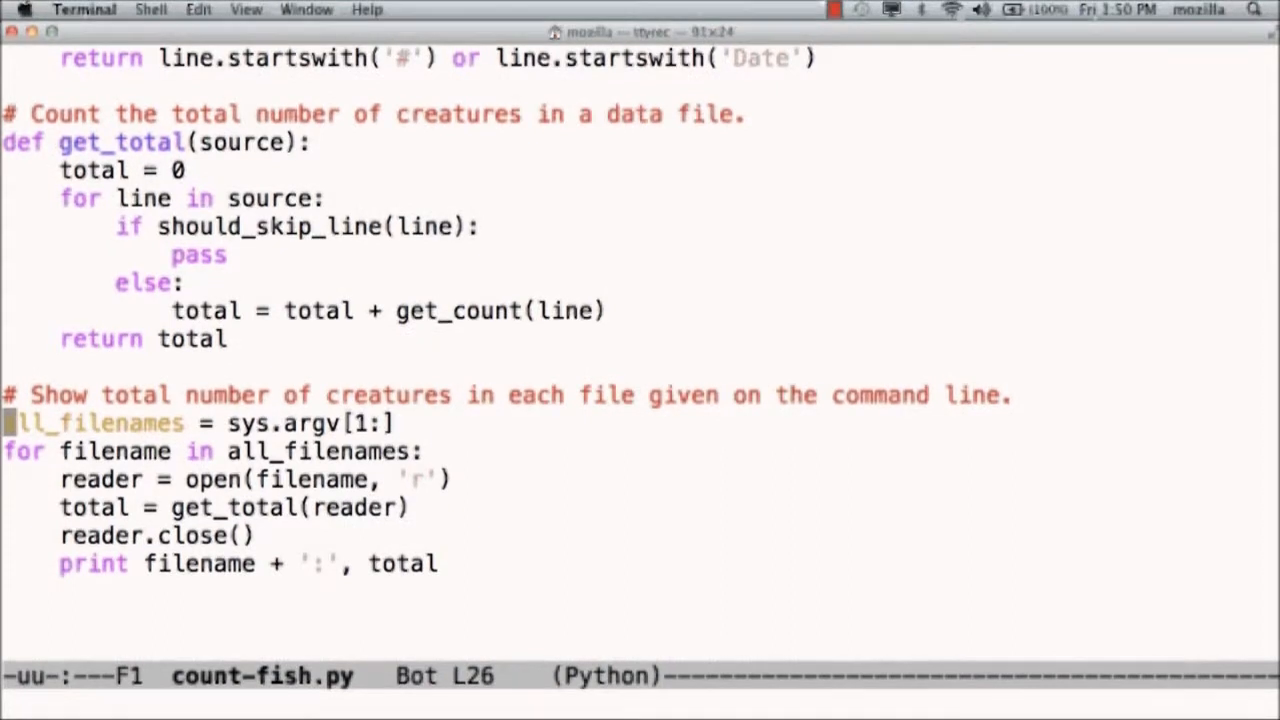
{"action": "key", "text": "Return"}
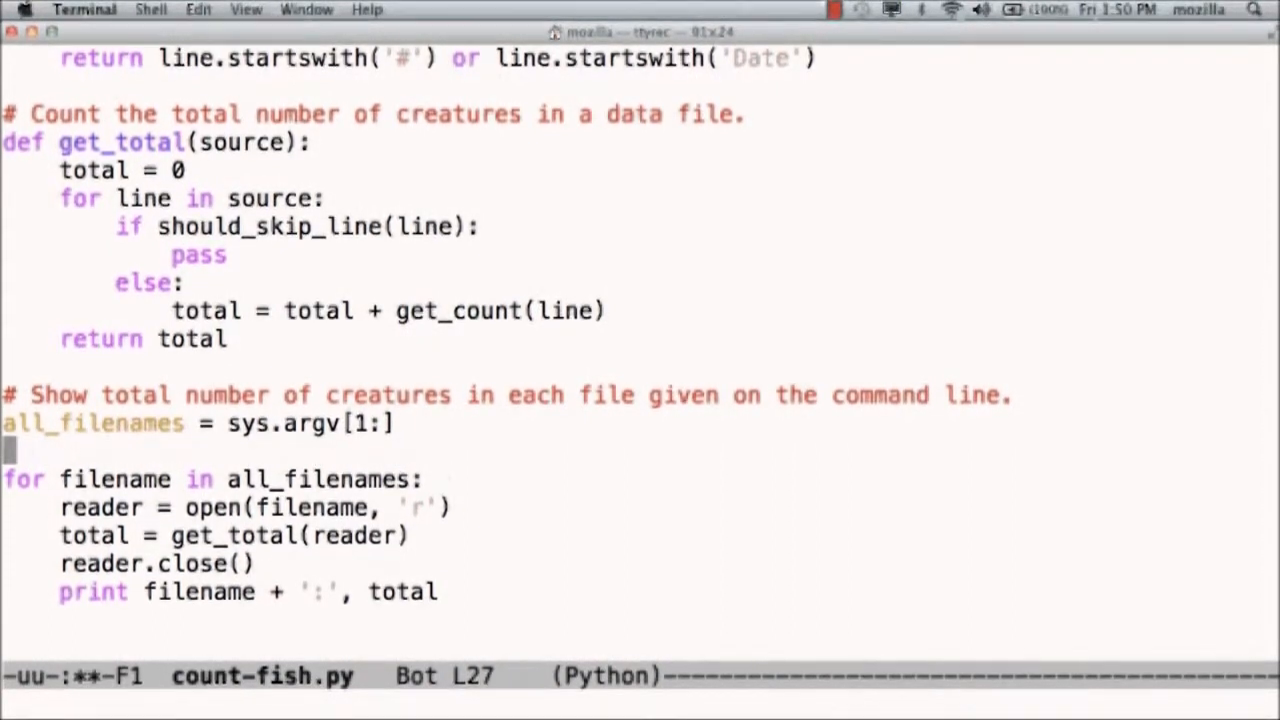
{"action": "type", "text": "if len(all_"}
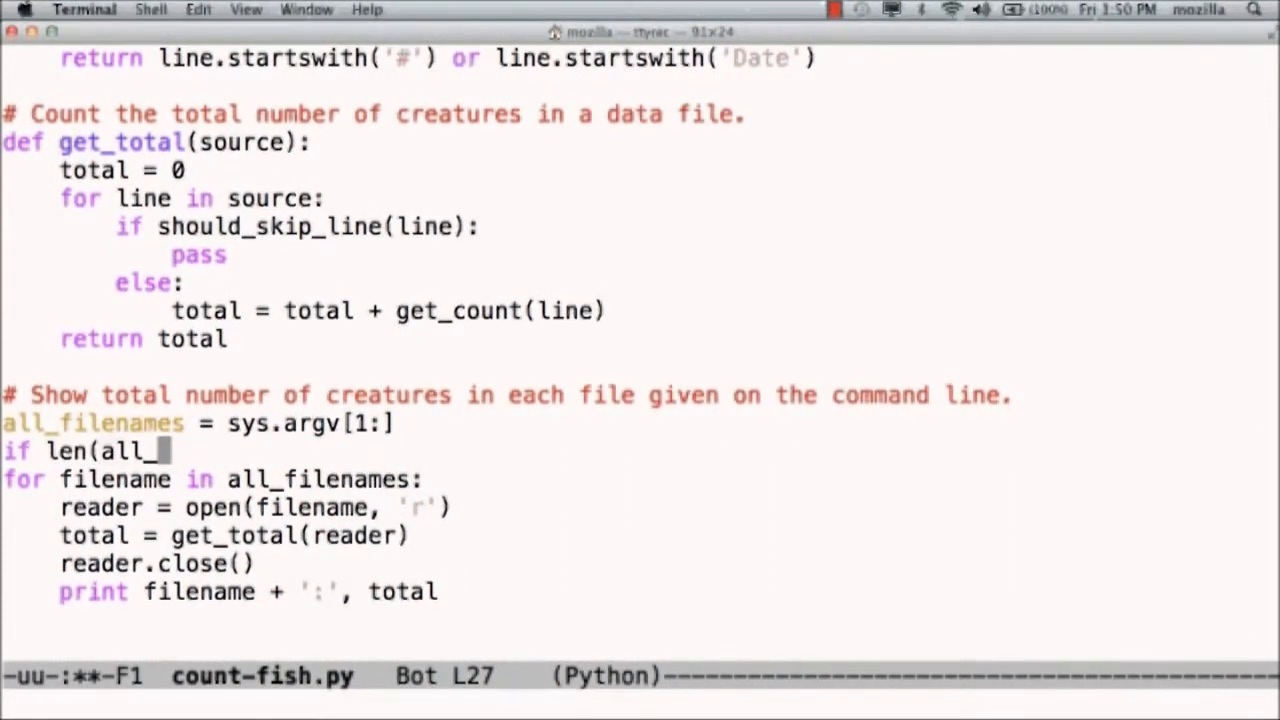
{"action": "type", "text": "filenames) == 0:"}
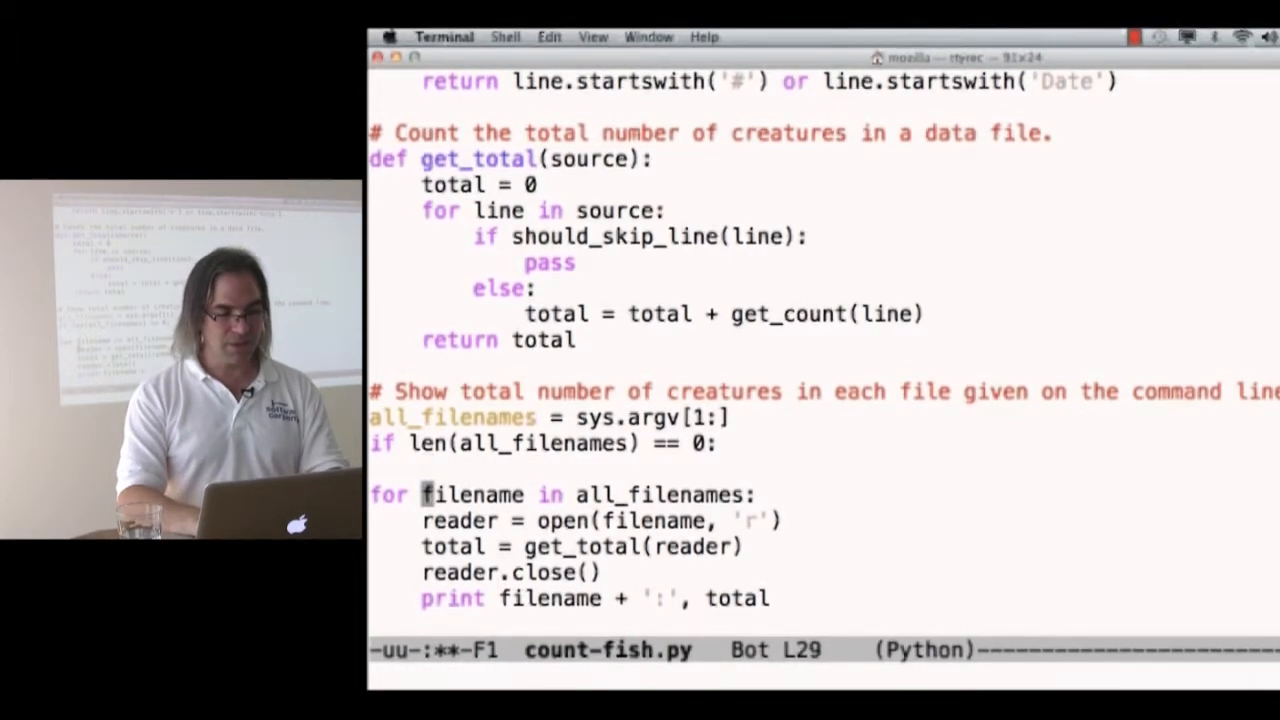
Total sys.stdin with get_total and print the total labelled '<stdin>'
{"action": "key", "text": "Down"}
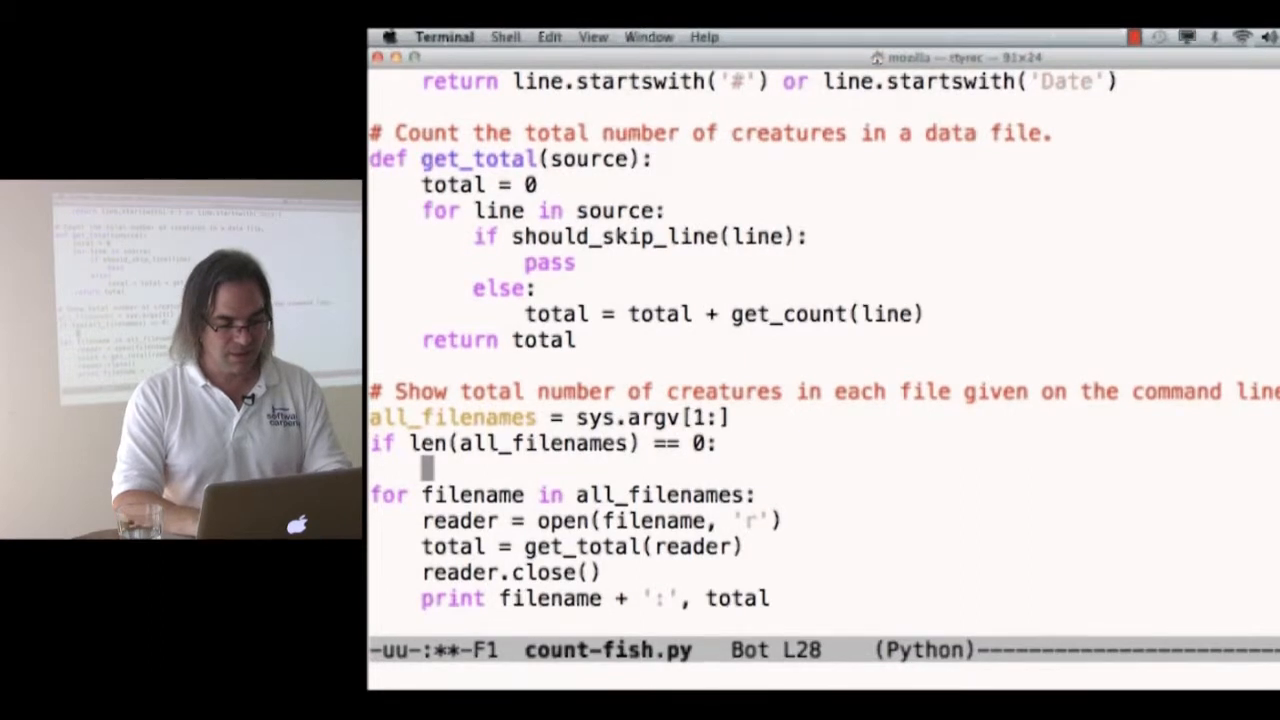
{"action": "type", "text": "total = get_tota"}
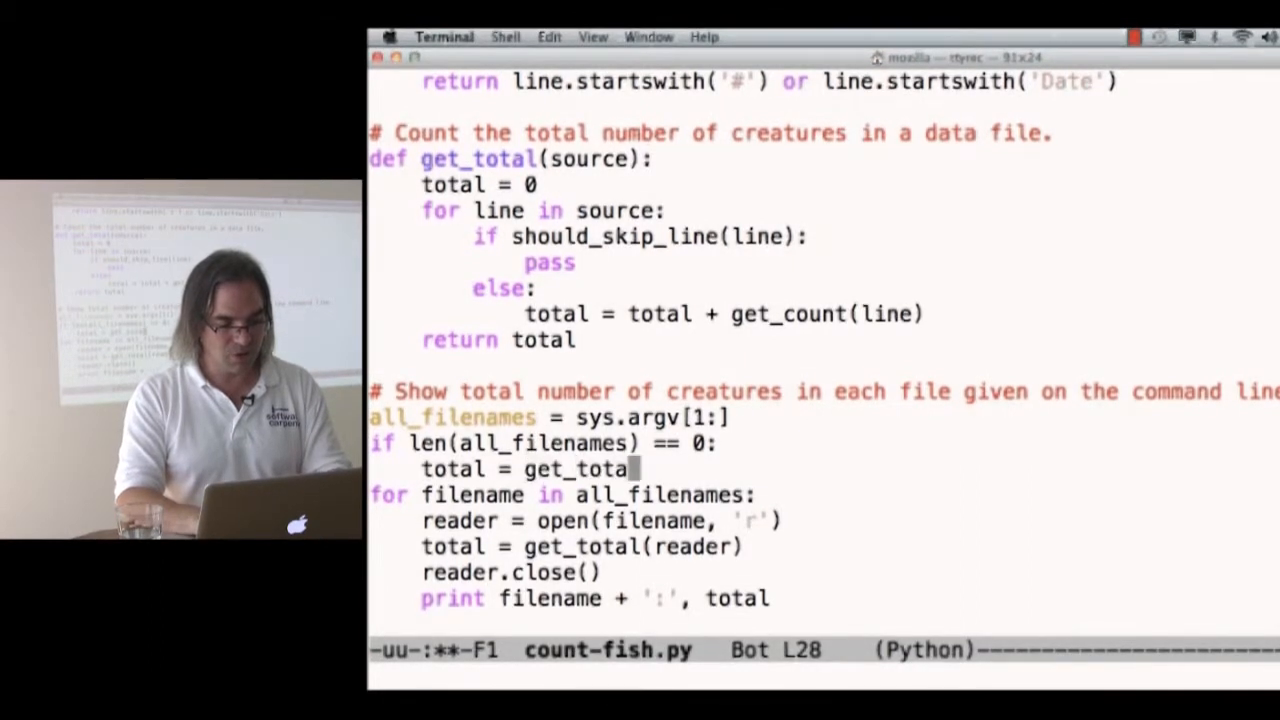
{"action": "type", "text": "l(sys.stdin)"}
{"action": "type", "text": "print '"}
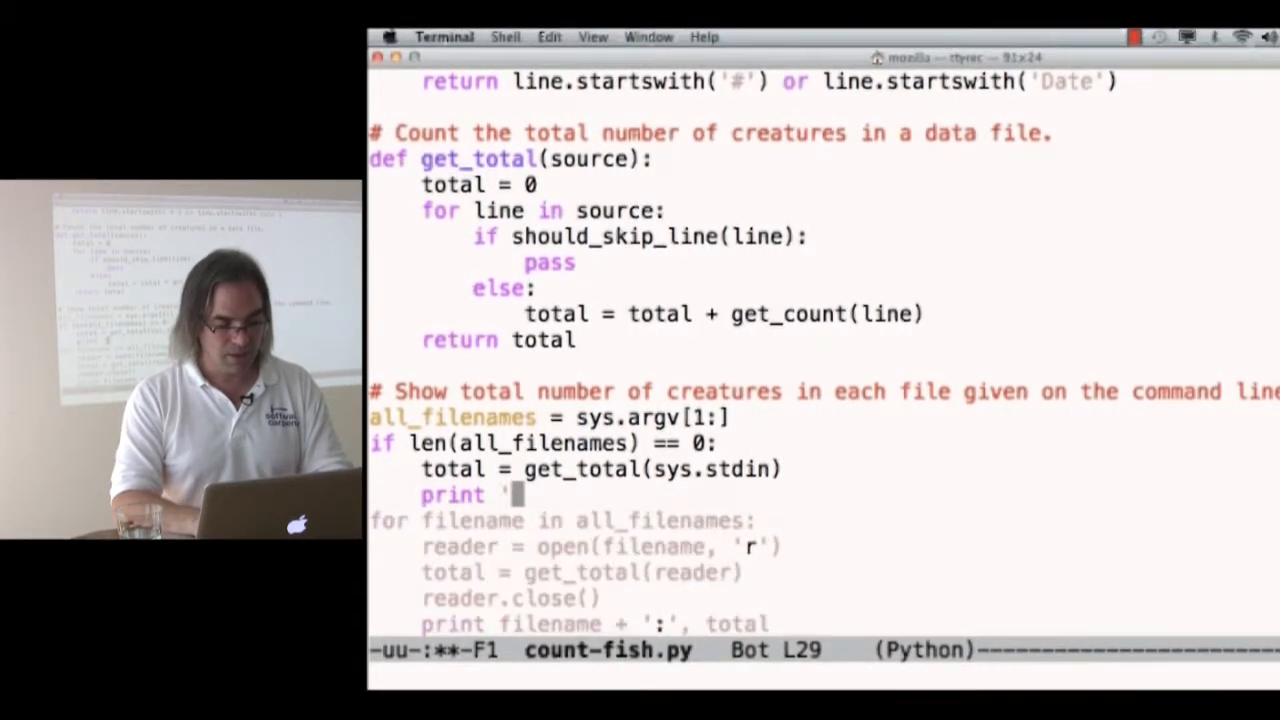
{"action": "type", "text": "<stdin>"}
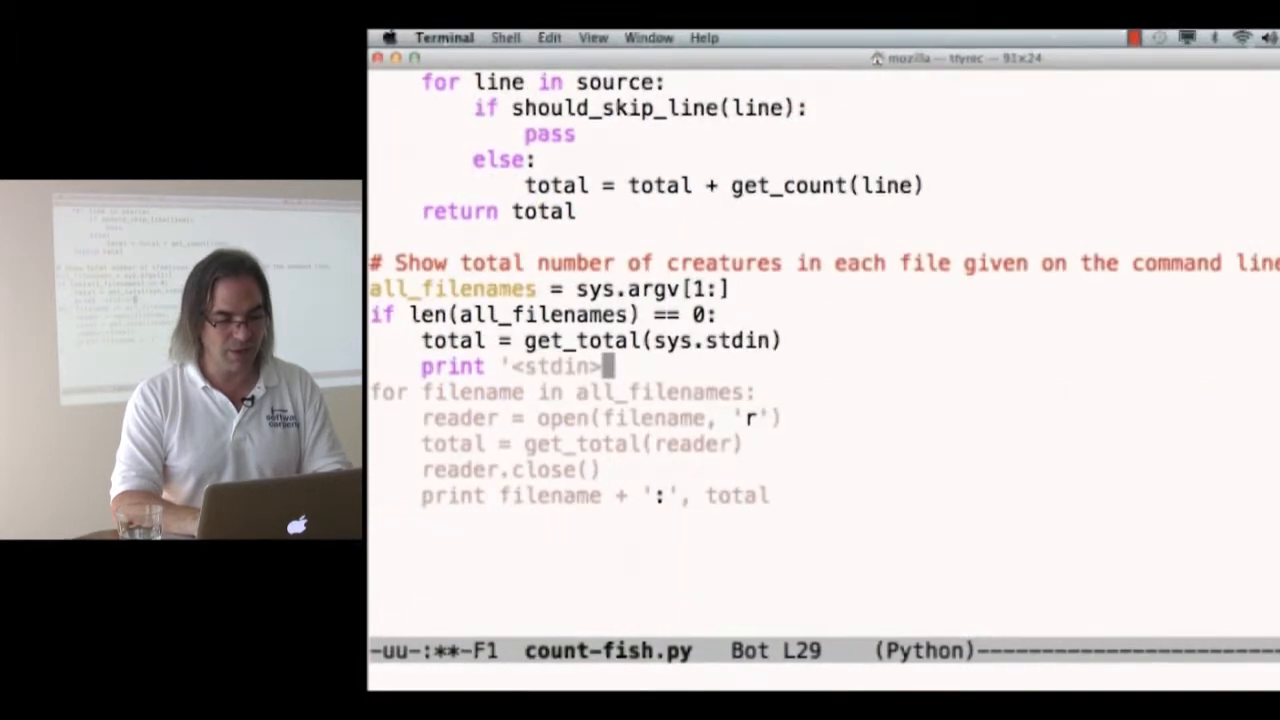
{"action": "type", "text": ":', total"}
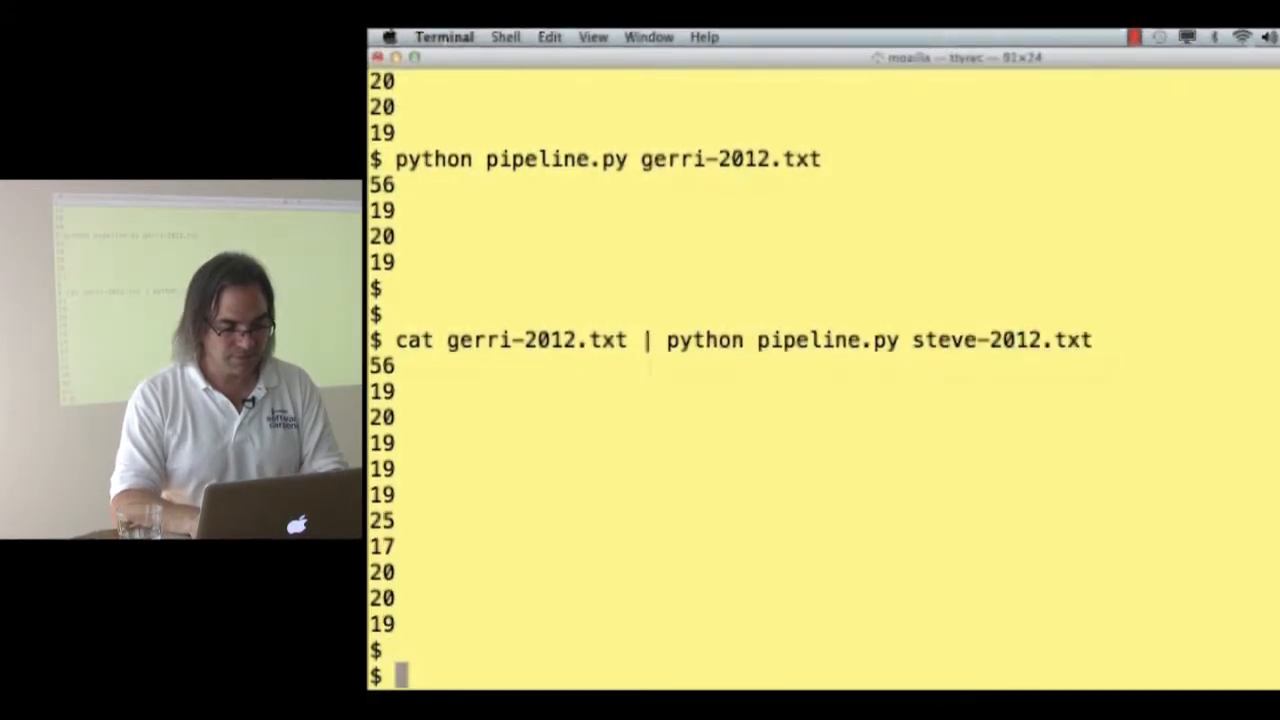
Run count-fish.py on named files, then with gerri-2012.txt and steve-2012.txt piped in
{"action": "type", "text": "python count-fish.py gerri-2012.txt steve-2012.txt"}
{"action": "type", "text": "cat"}
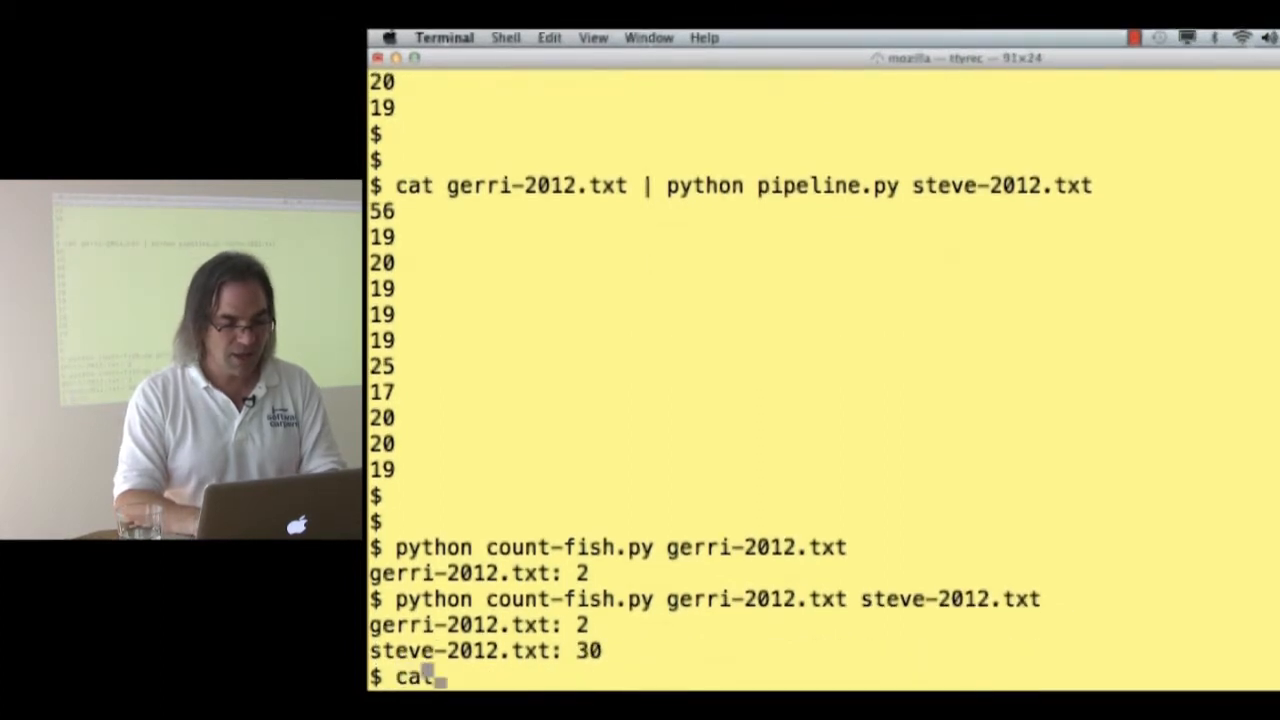
{"action": "type", "text": "gerri-2012.txt |"}
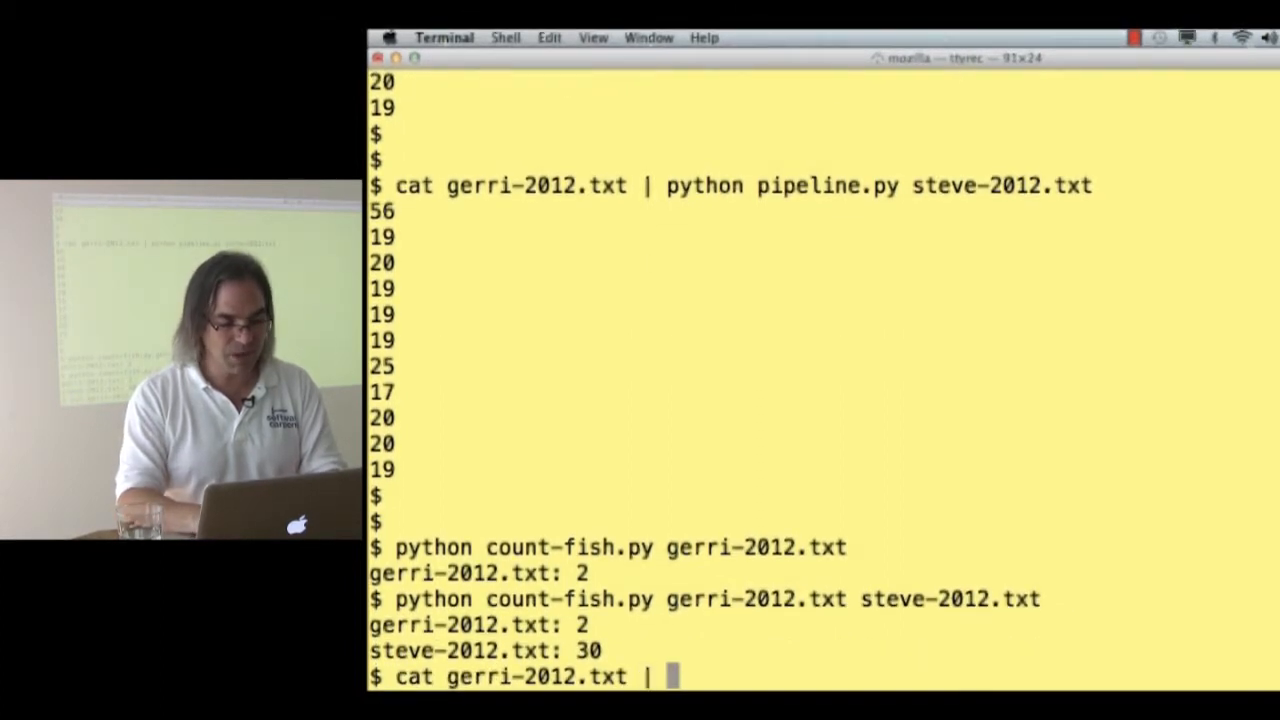
{"action": "type", "text": "python count-fish.py"}
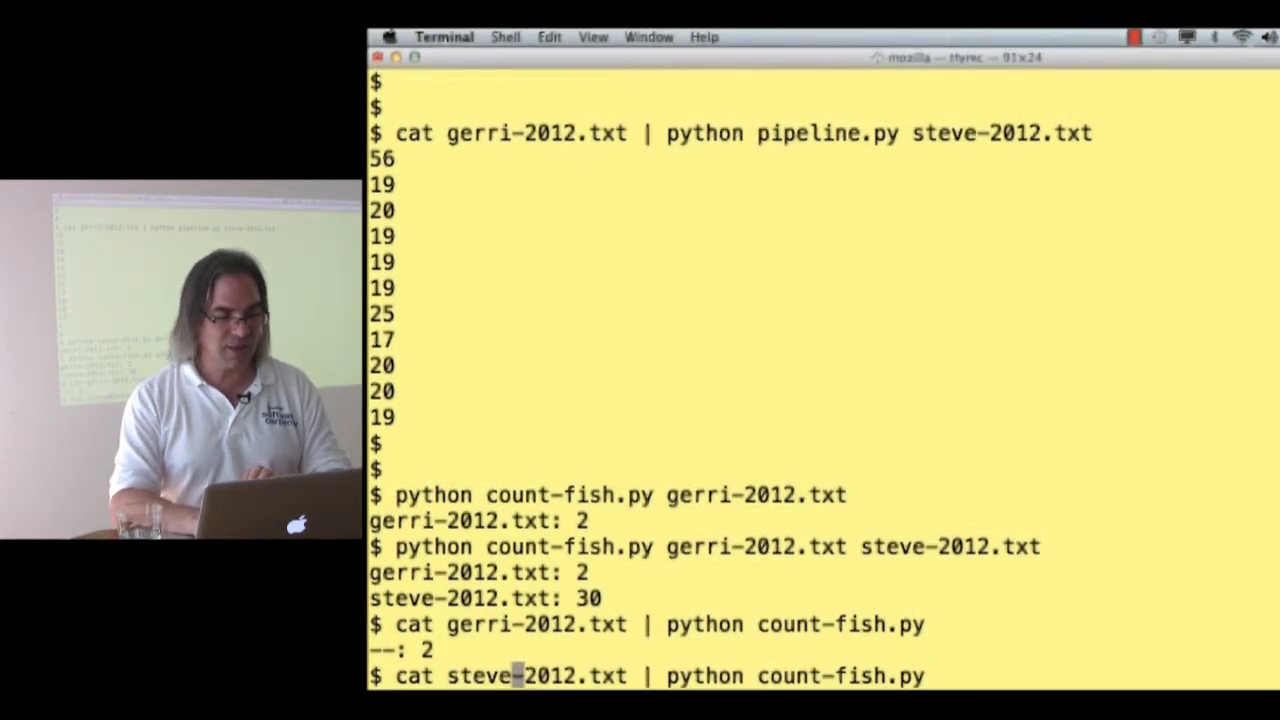
{"action": "key", "text": "Return"}
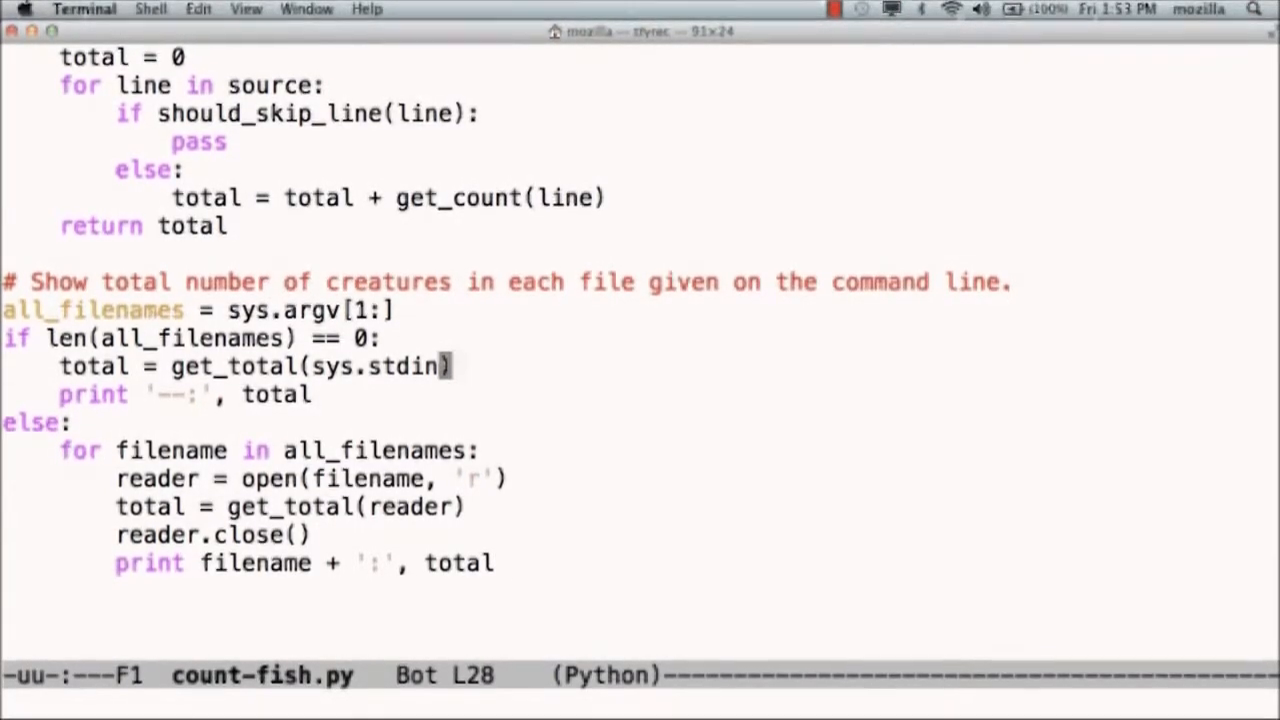
Call get_total with '--' for stdin, add a filename parameter, and print filename with total
{"action": "type", "text": ", '--'"}
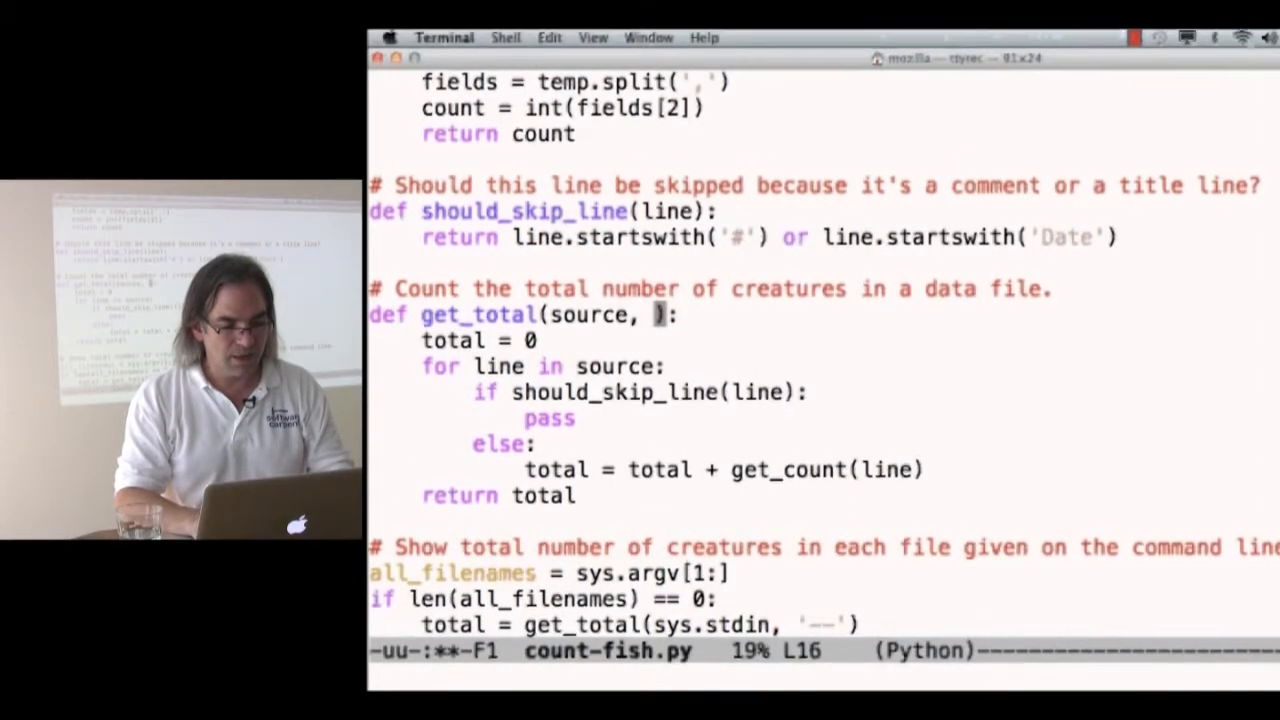
{"action": "type", "text": "whence"}
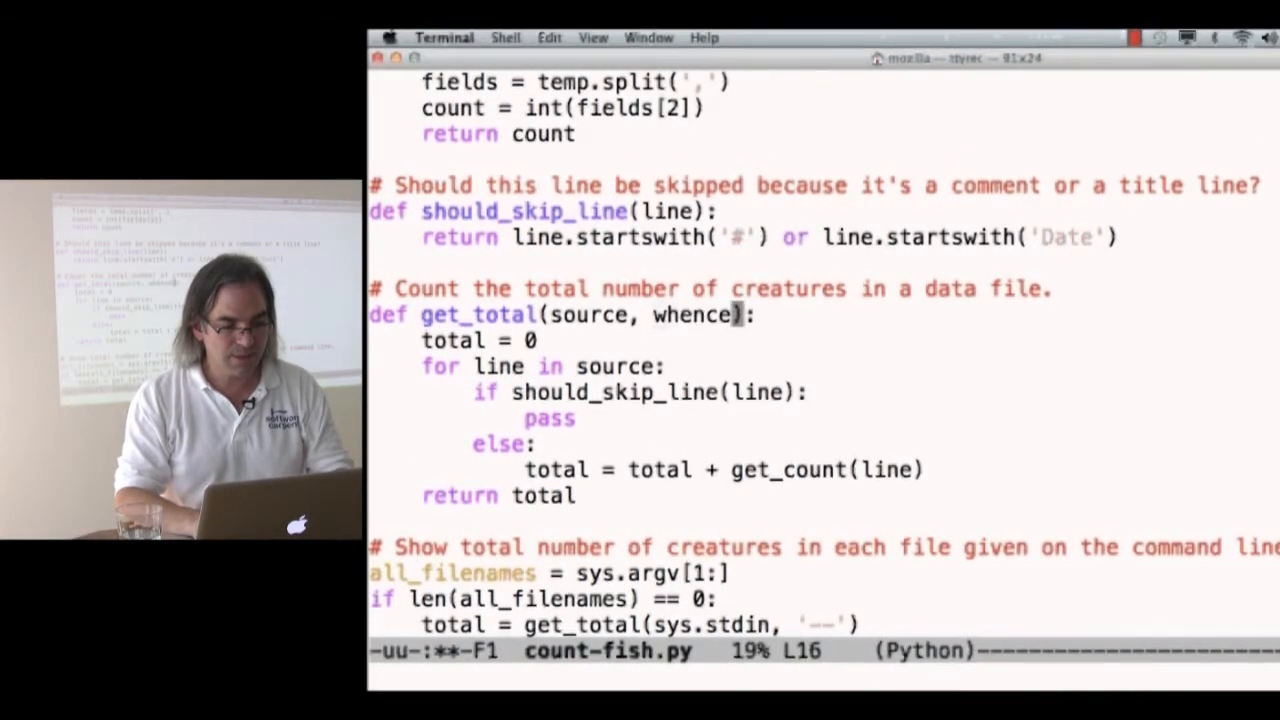
{"action": "key", "text": "backspace"}
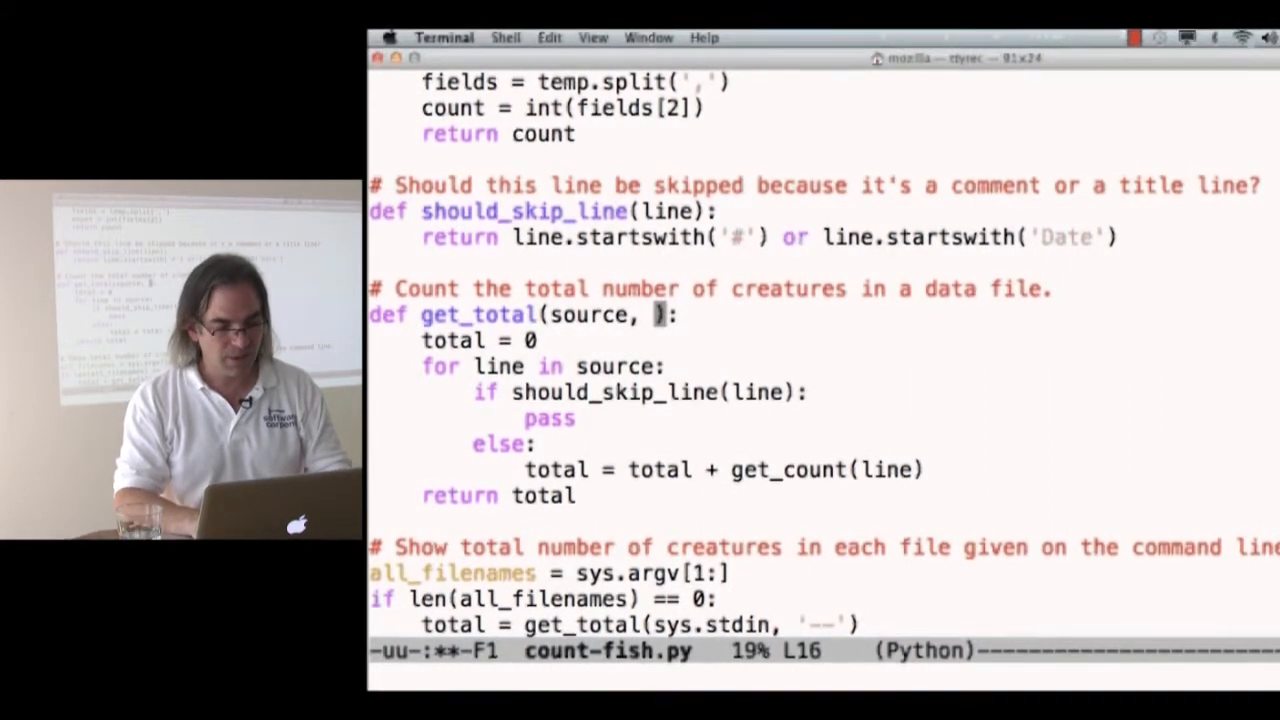
{"action": "type", "text": "filename"}
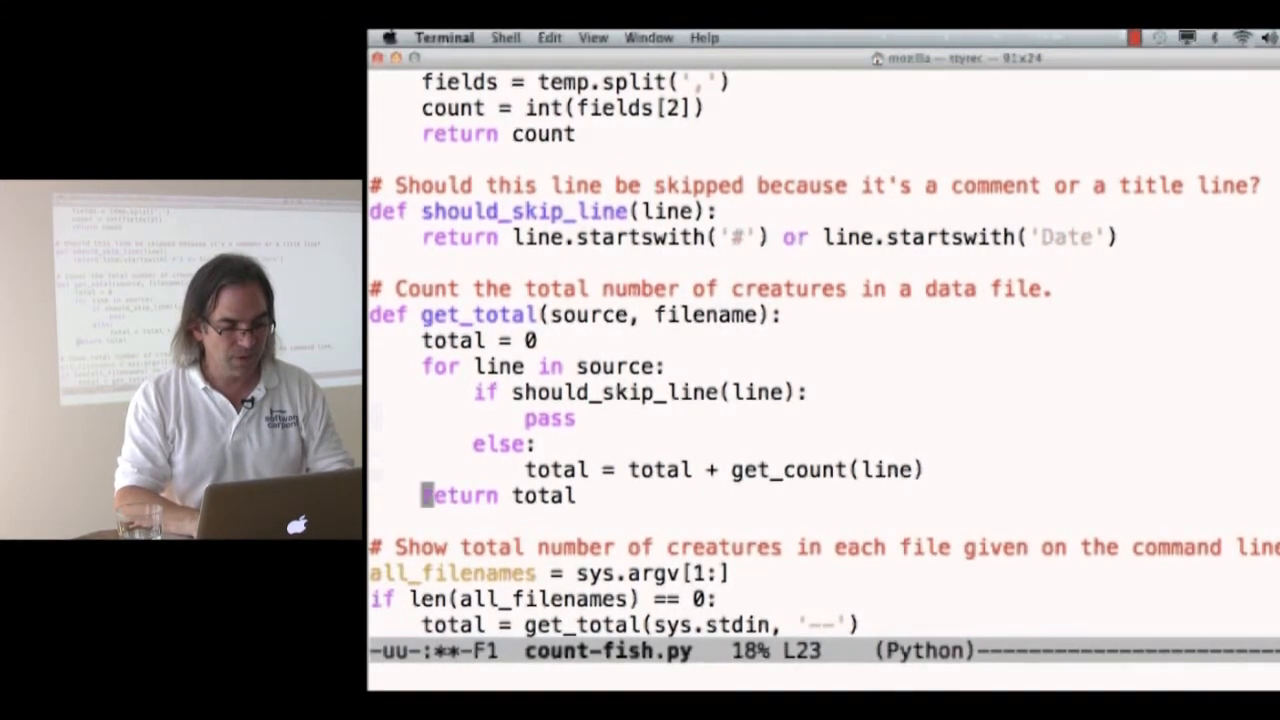
{"action": "type", "text": "print filename + ':',"}
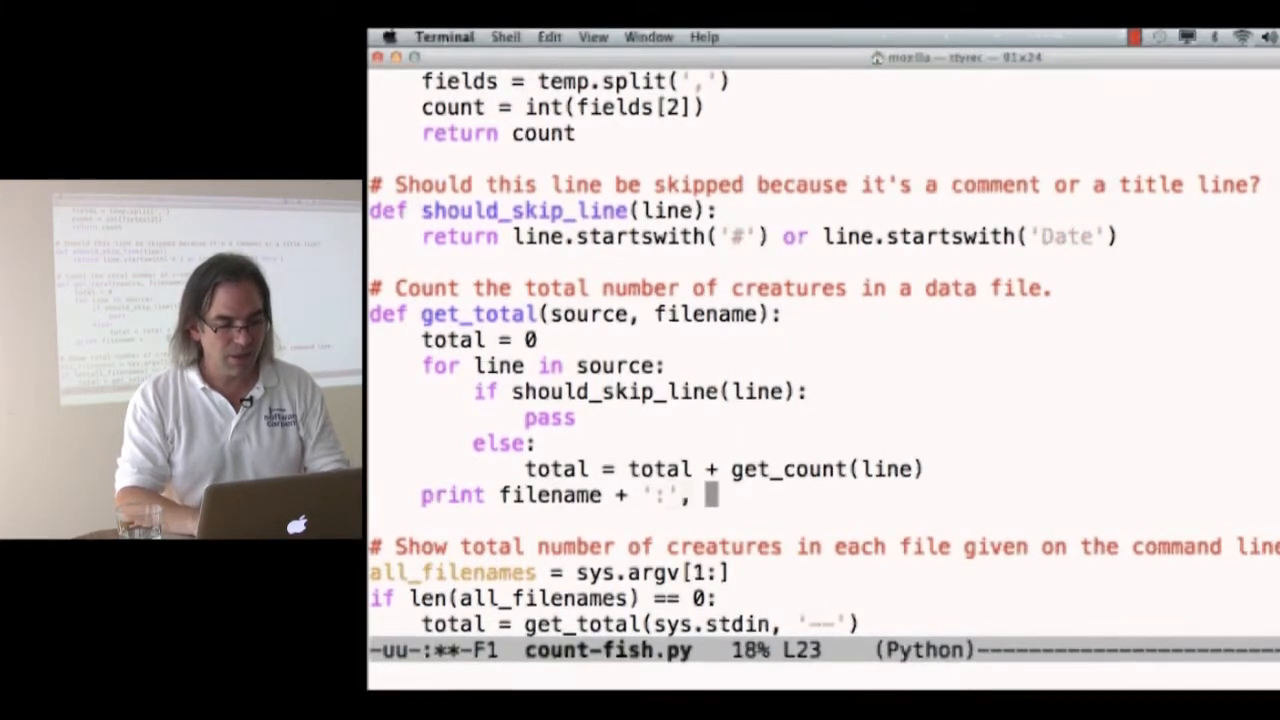
{"action": "type", "text": "total"}
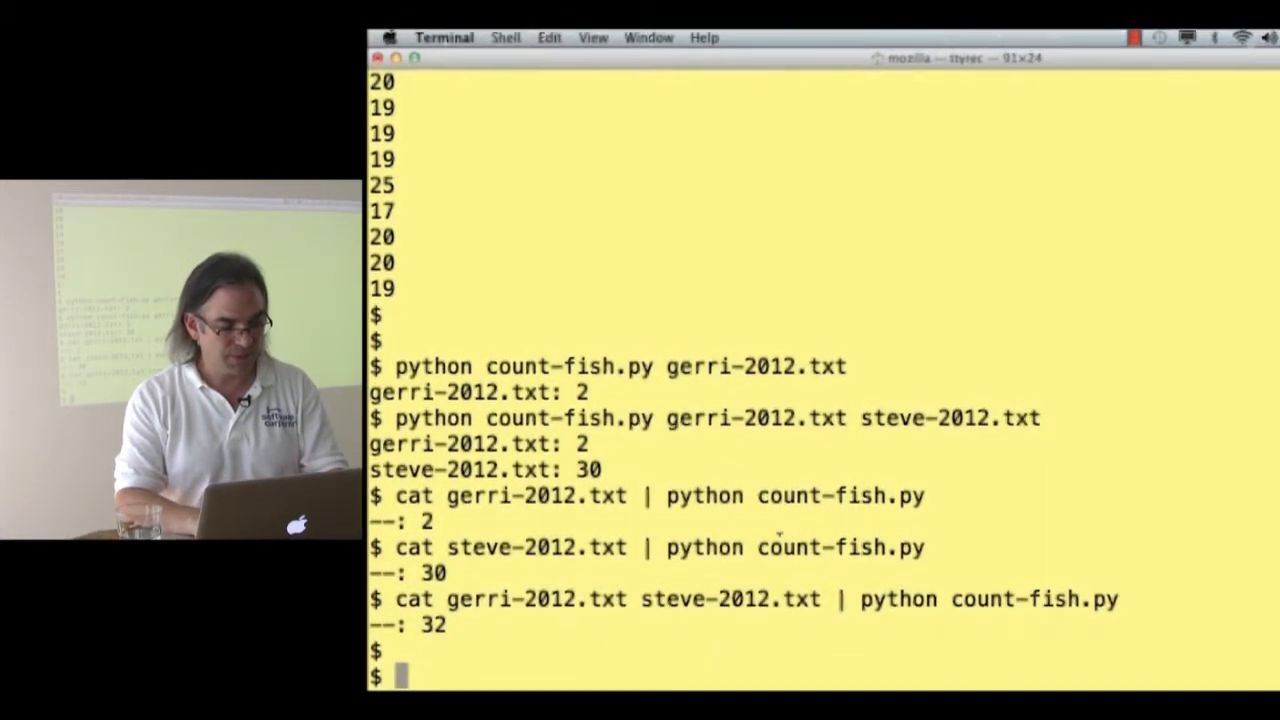
List the shell history and rerun entry 527, the two-file count-fish.py test
{"action": "type", "text": "history"}
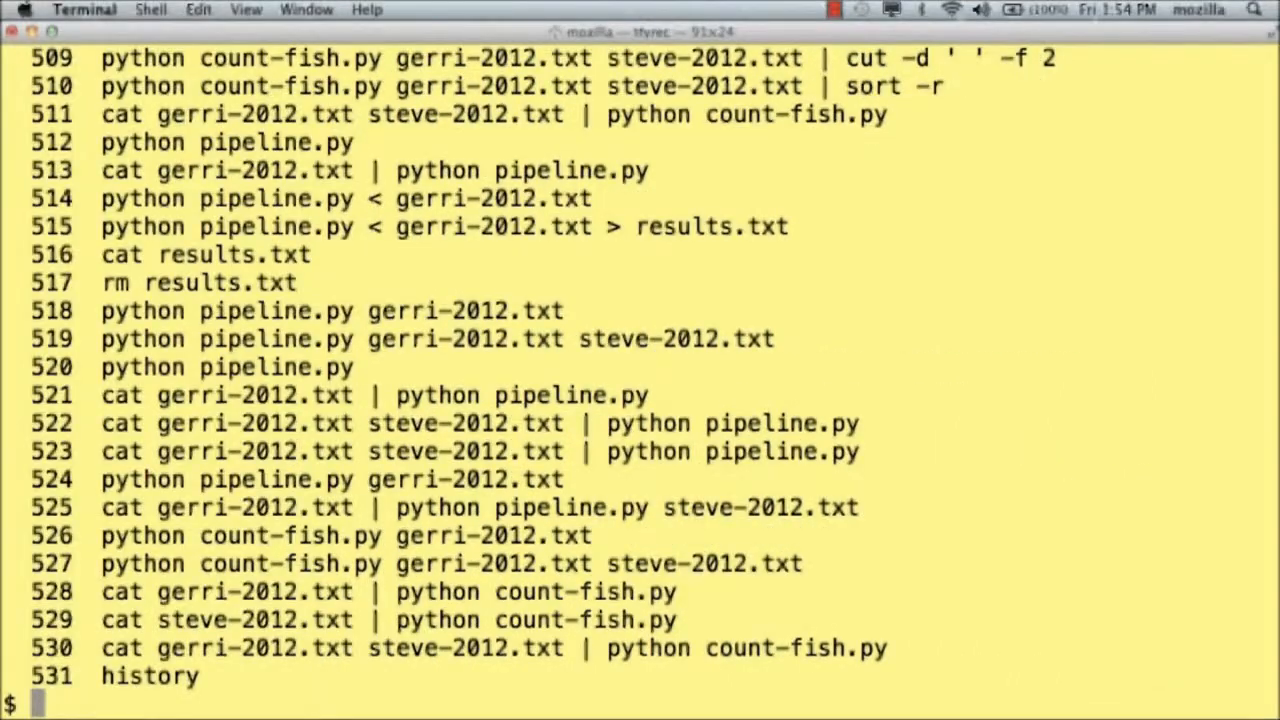
{"action": "type", "text": "!527"}
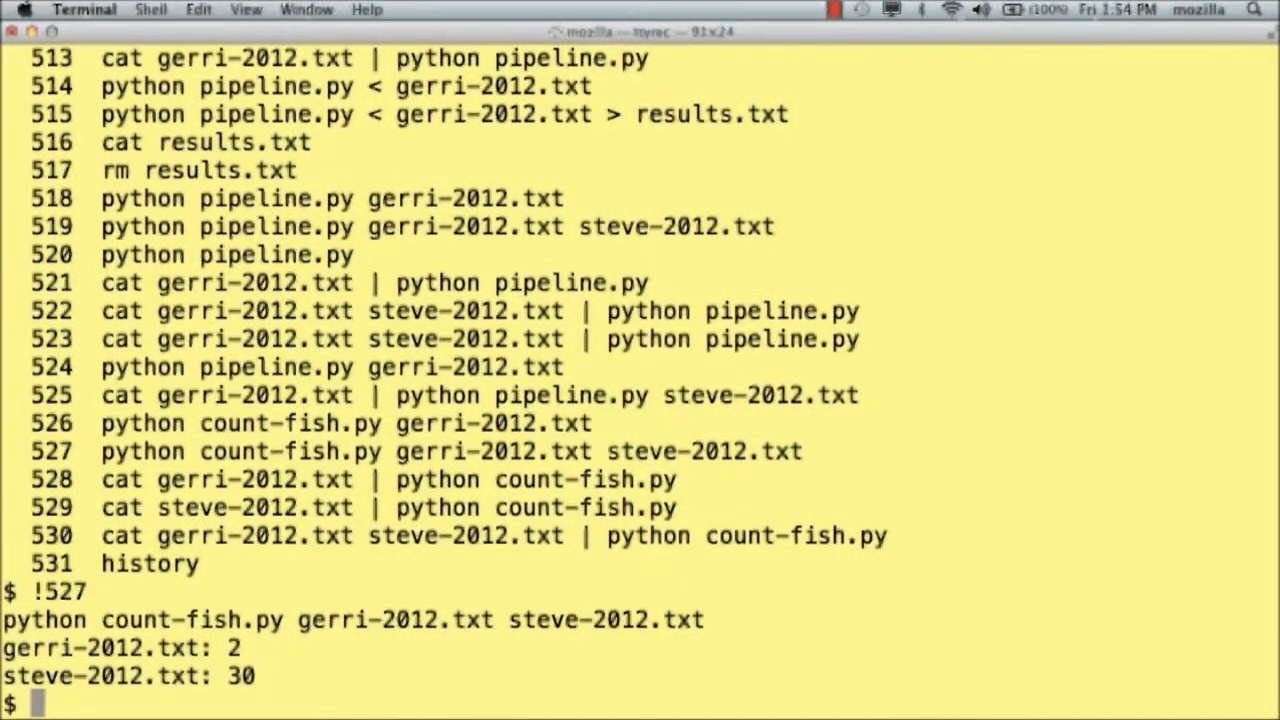
{"action": "type", "text": "!"}
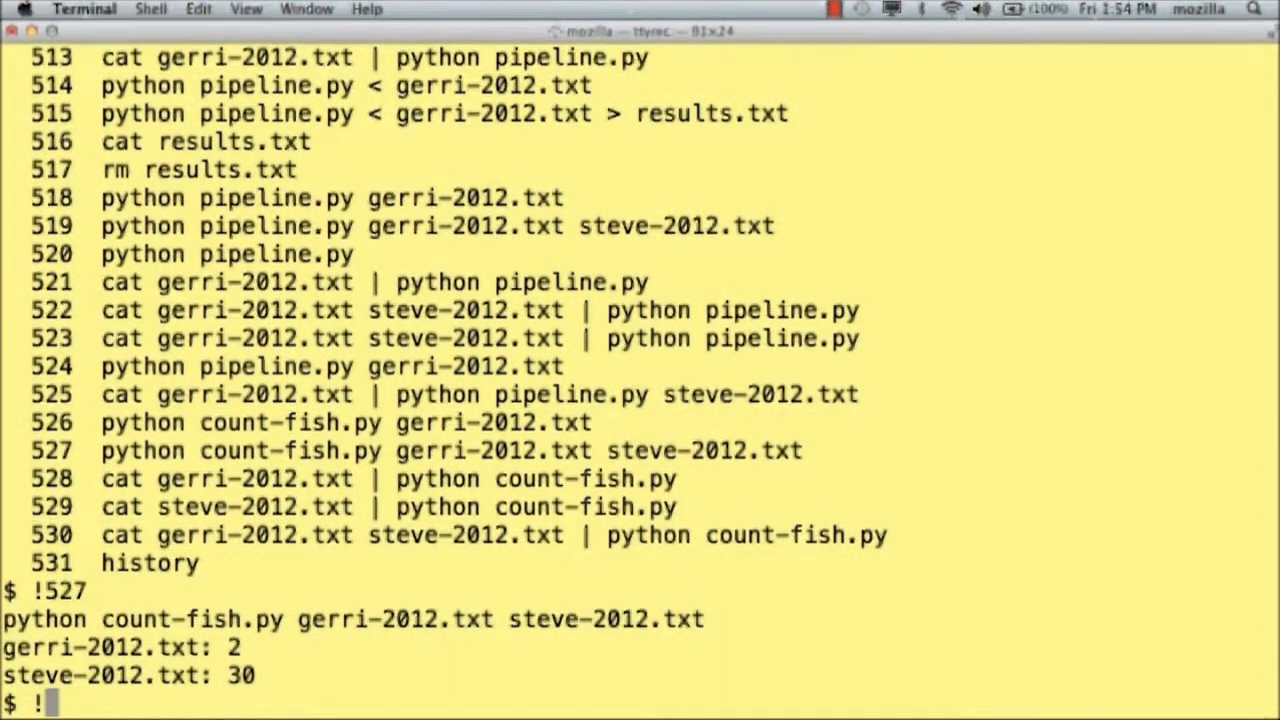